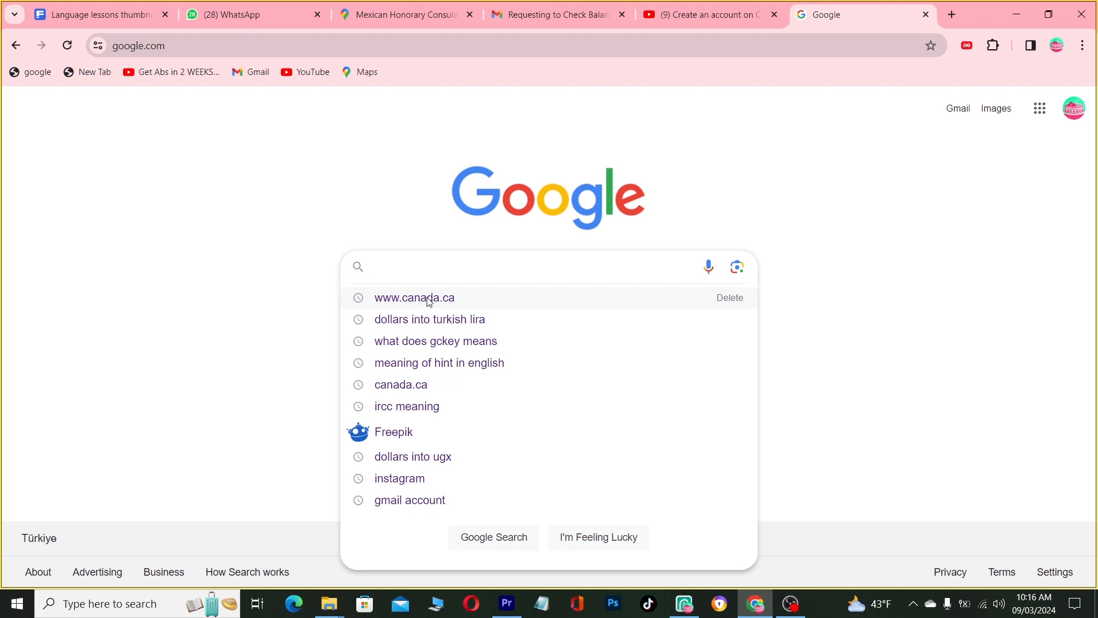
click(414, 297)
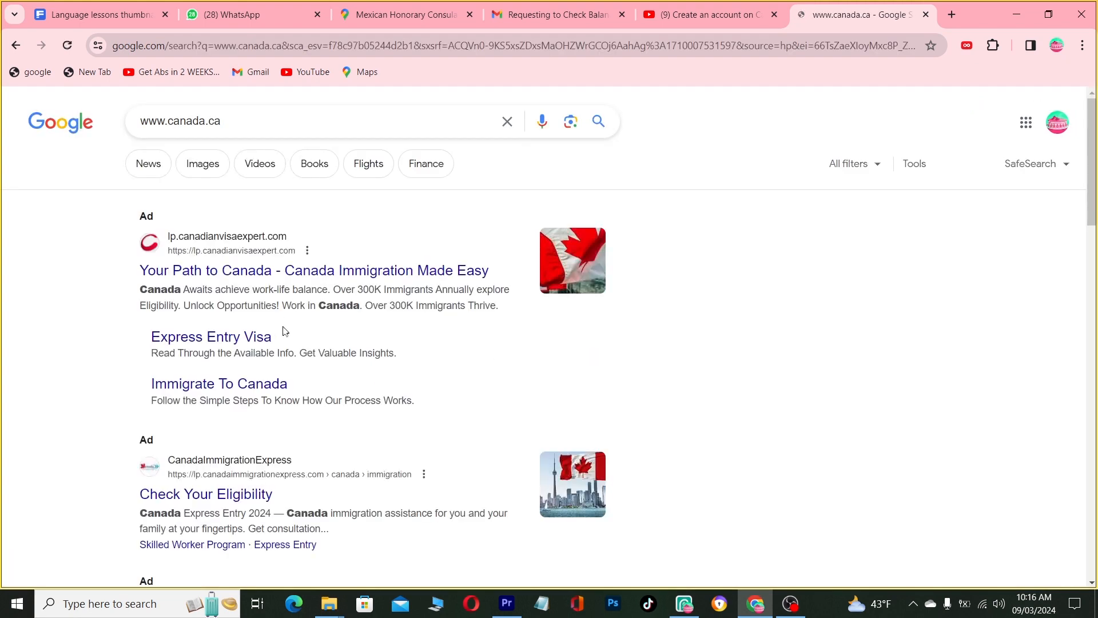
scroll(down, 3)
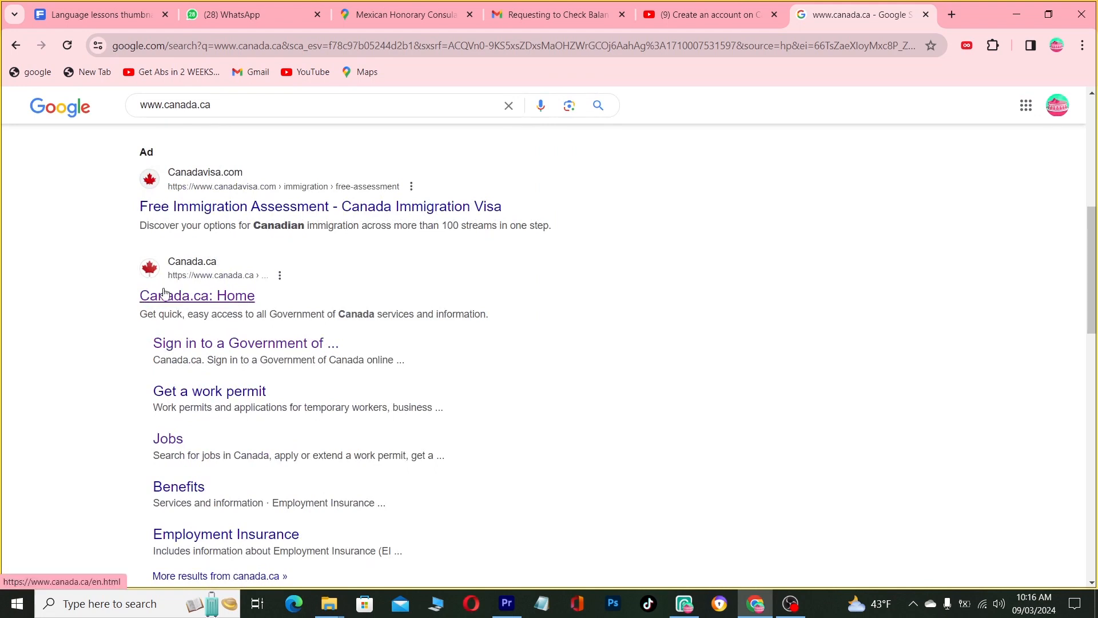
click(197, 295)
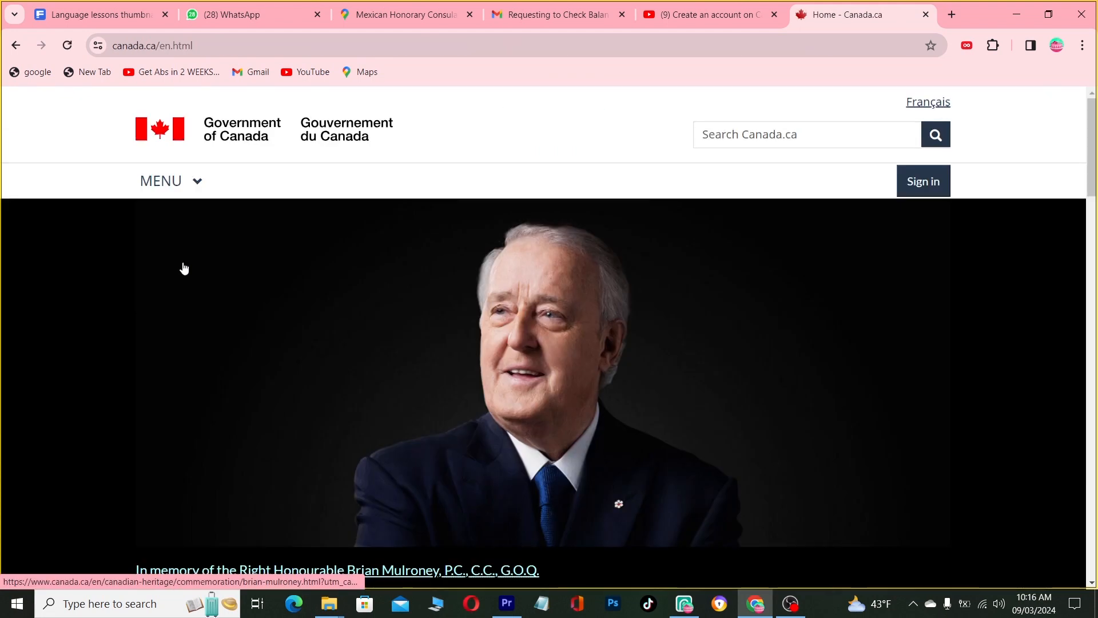
scroll(down, 3)
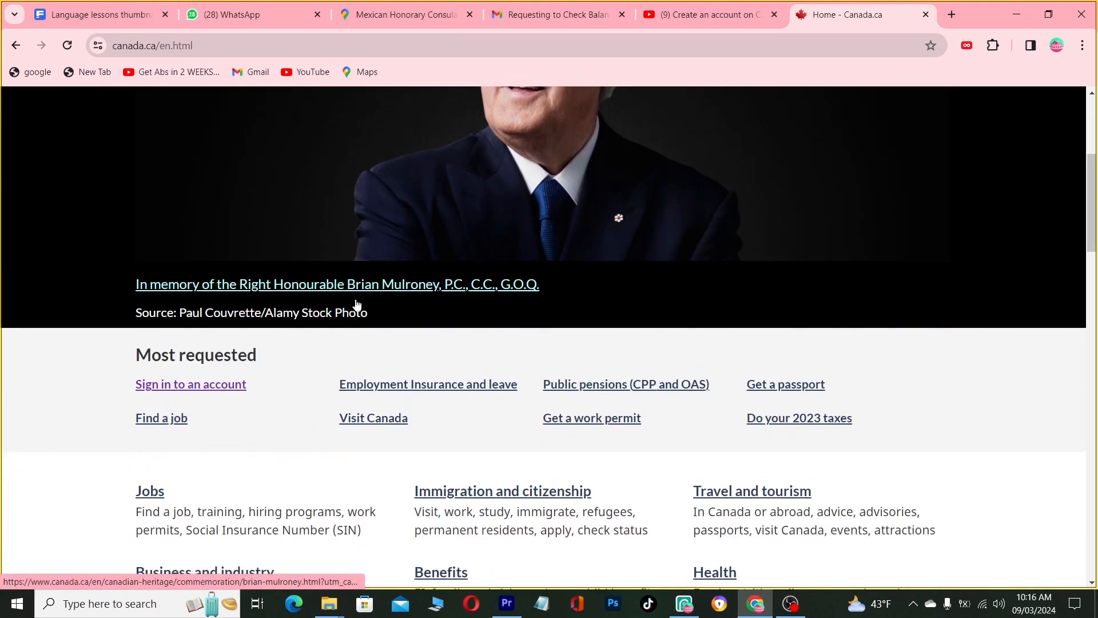
- Go through 'Sign in to an account' to the IRCC Secure Account page
click(190, 383)
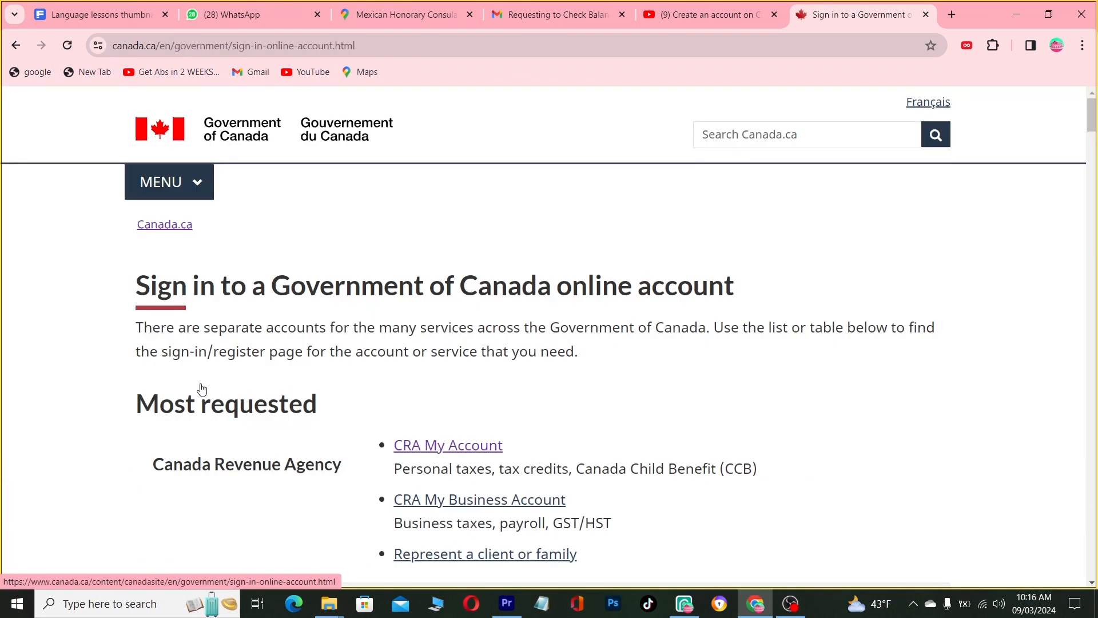
scroll(down, 3)
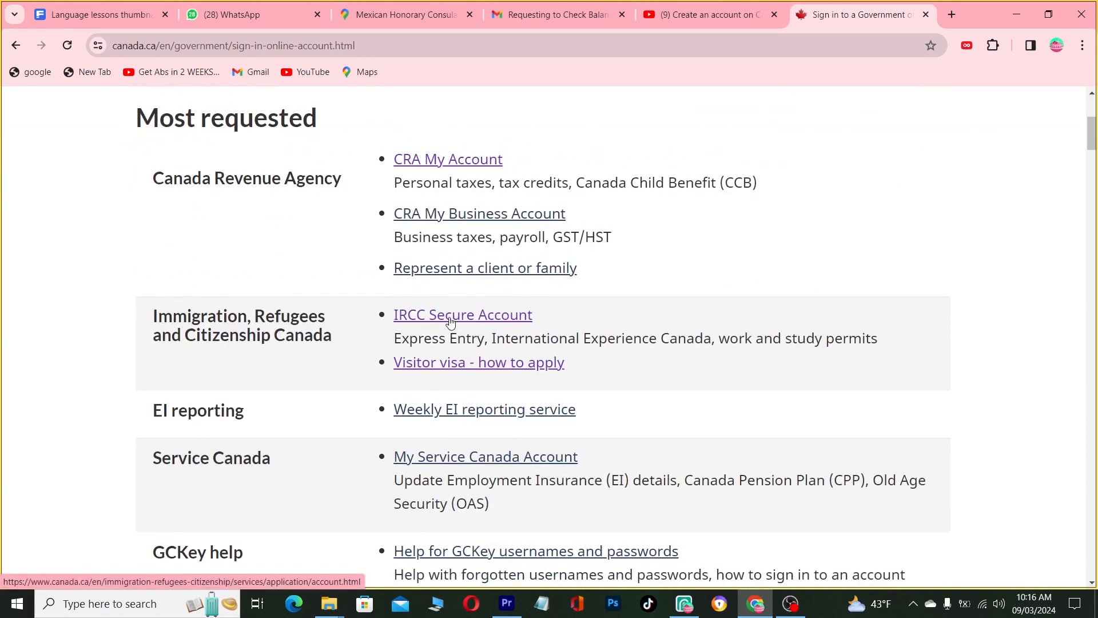
click(462, 314)
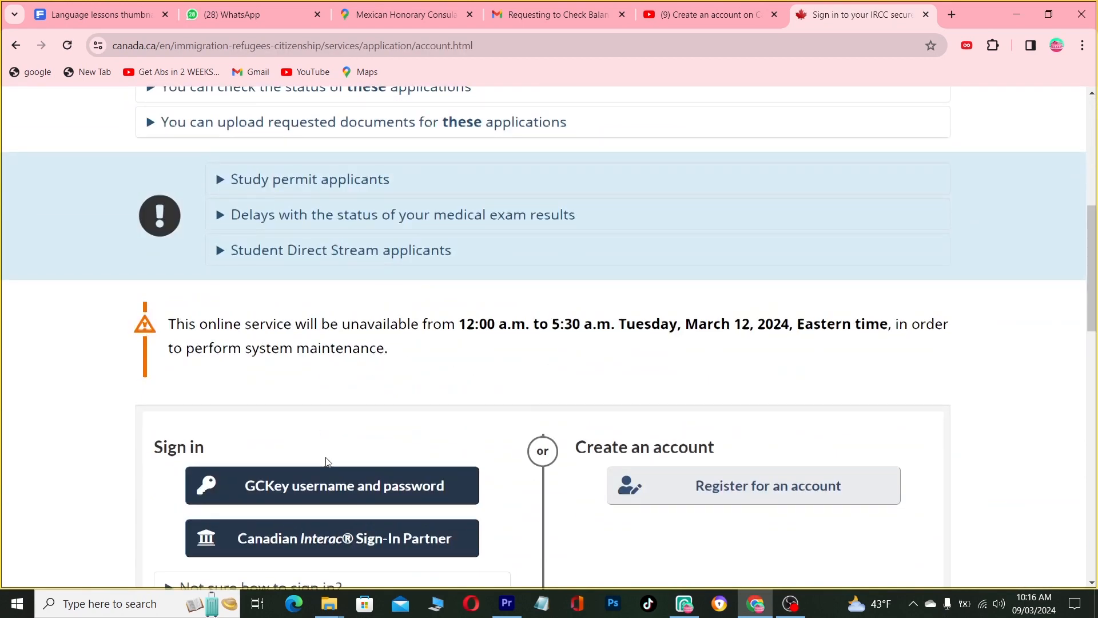
- Open 'Register for an account' and view the GCKey username and password option
click(752, 486)
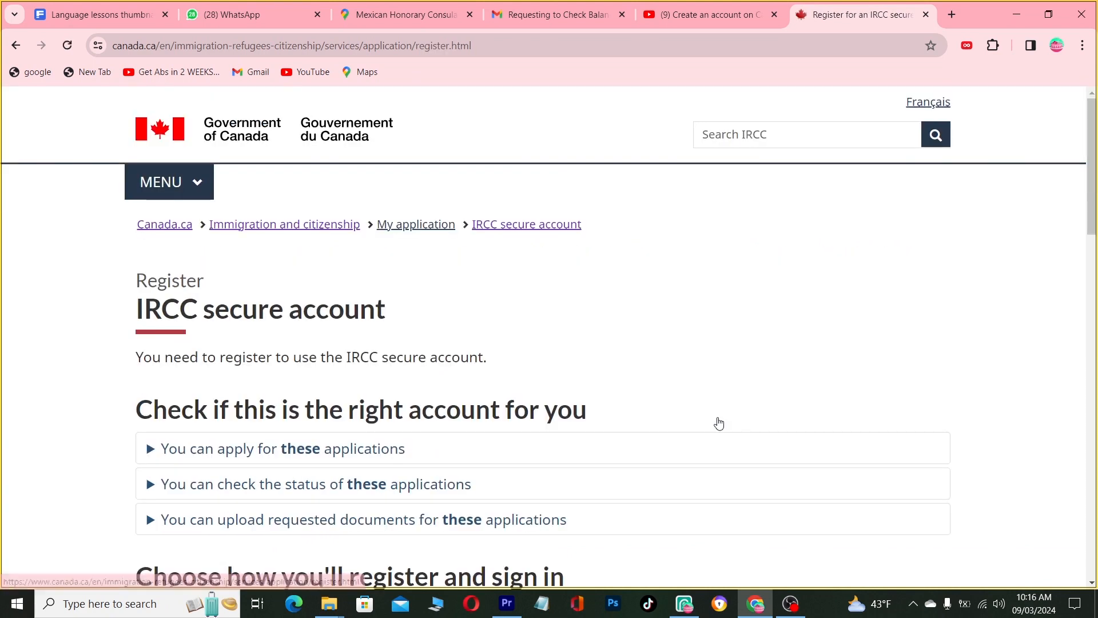
scroll(down, 3)
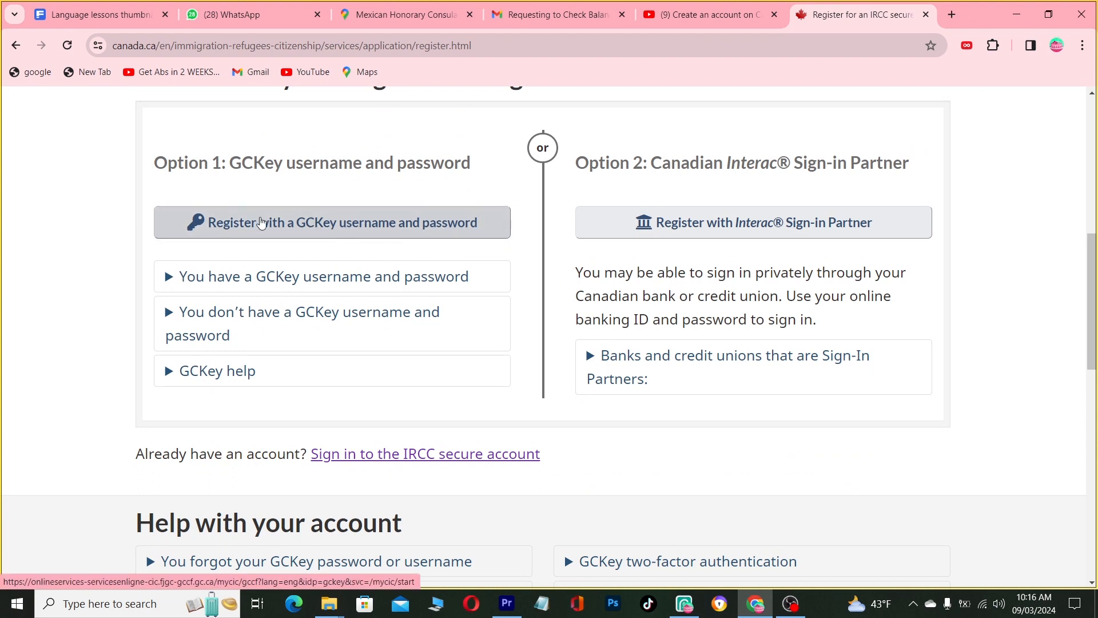
mouse_move(287, 229)
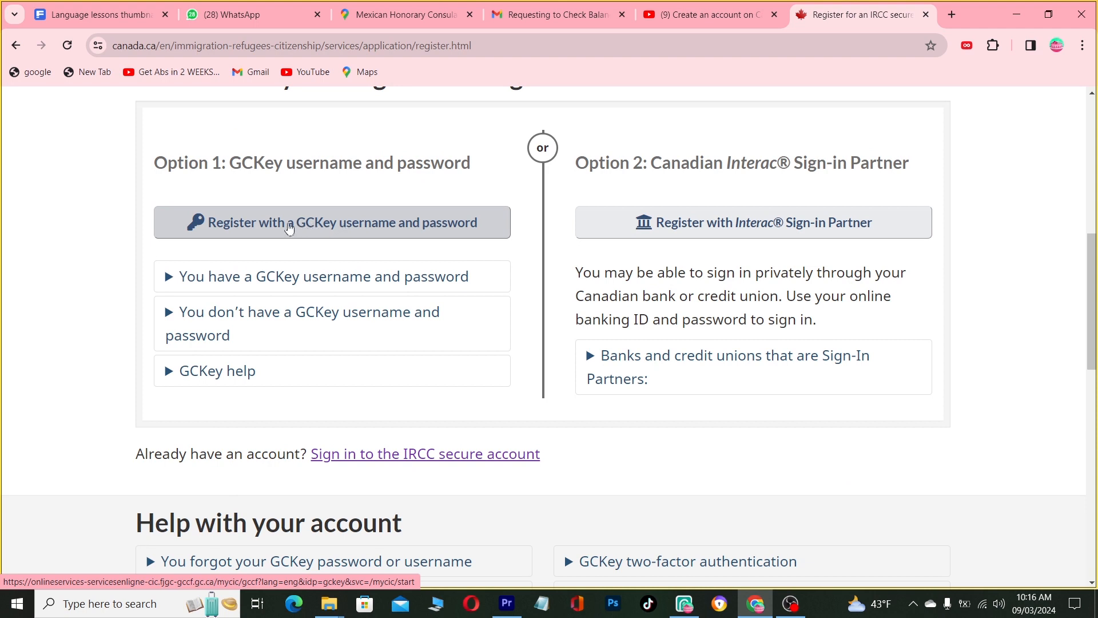
mouse_move(343, 224)
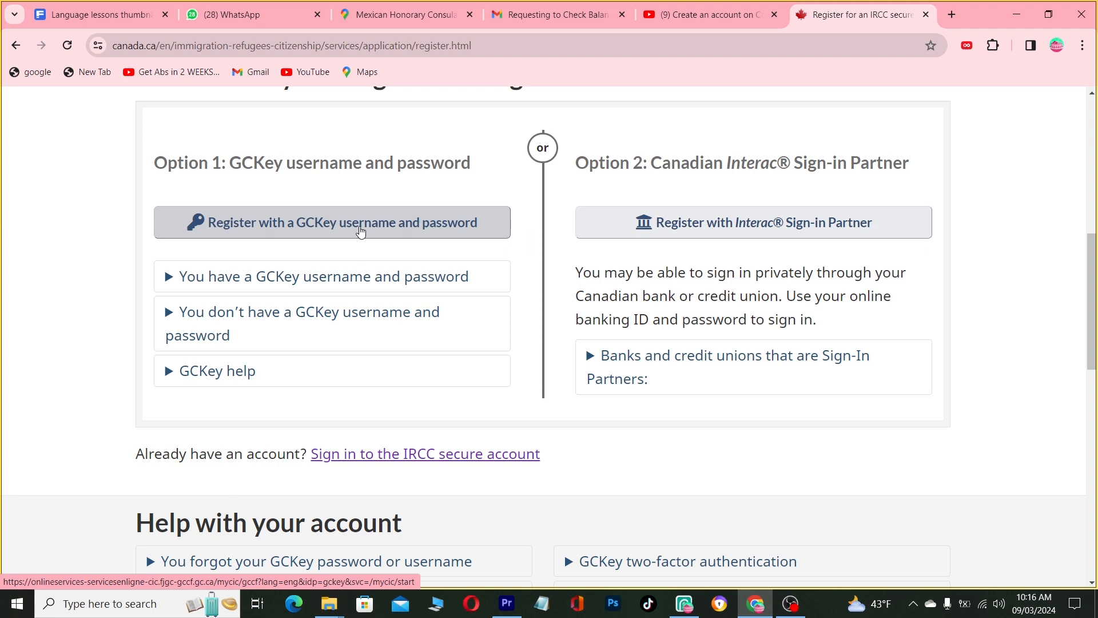
click(951, 14)
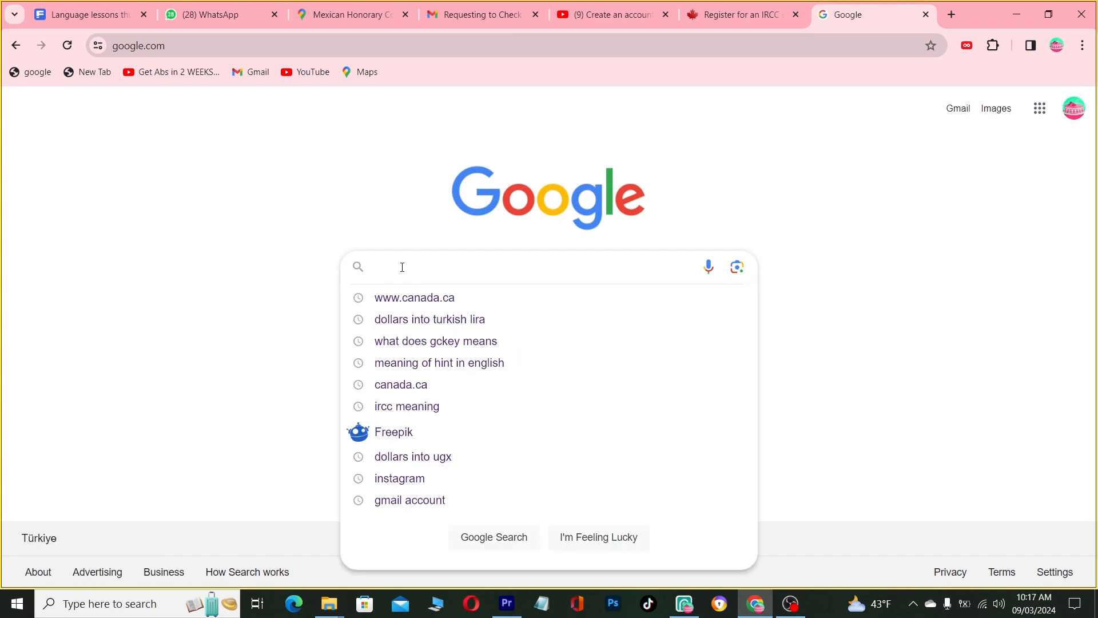
mouse_move(477, 268)
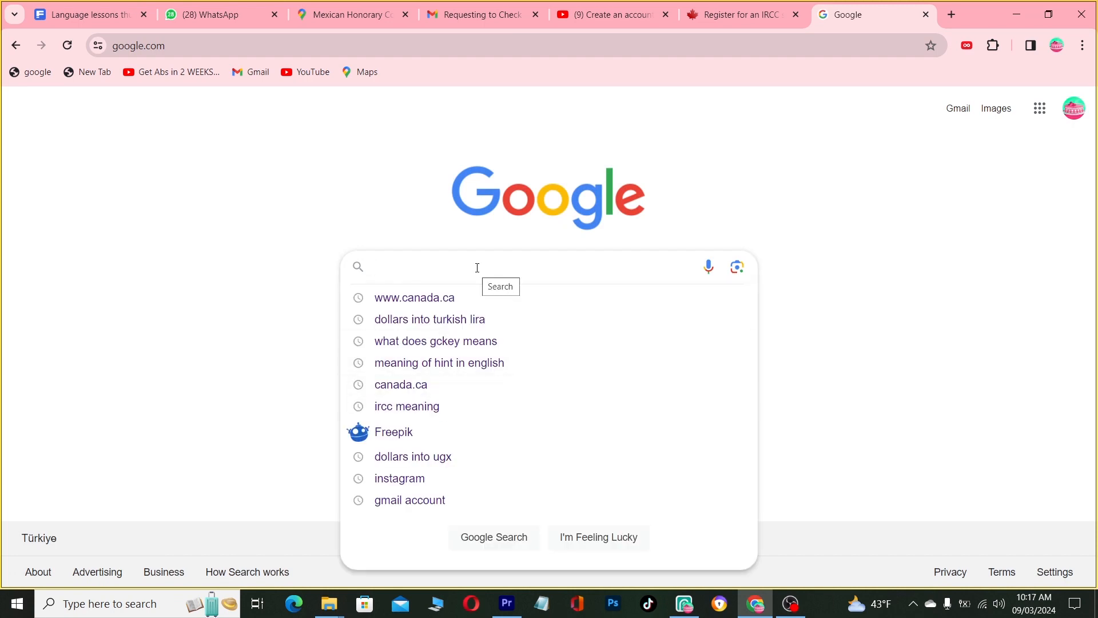
mouse_move(473, 350)
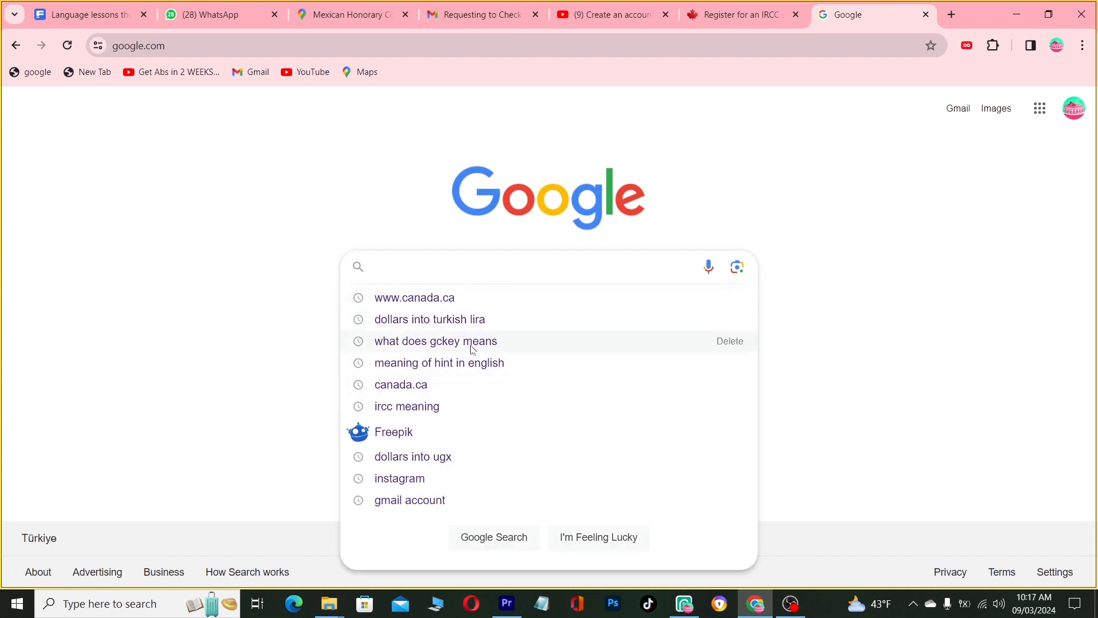
- Search Google for 'what does gckey means' to read its definition
click(436, 340)
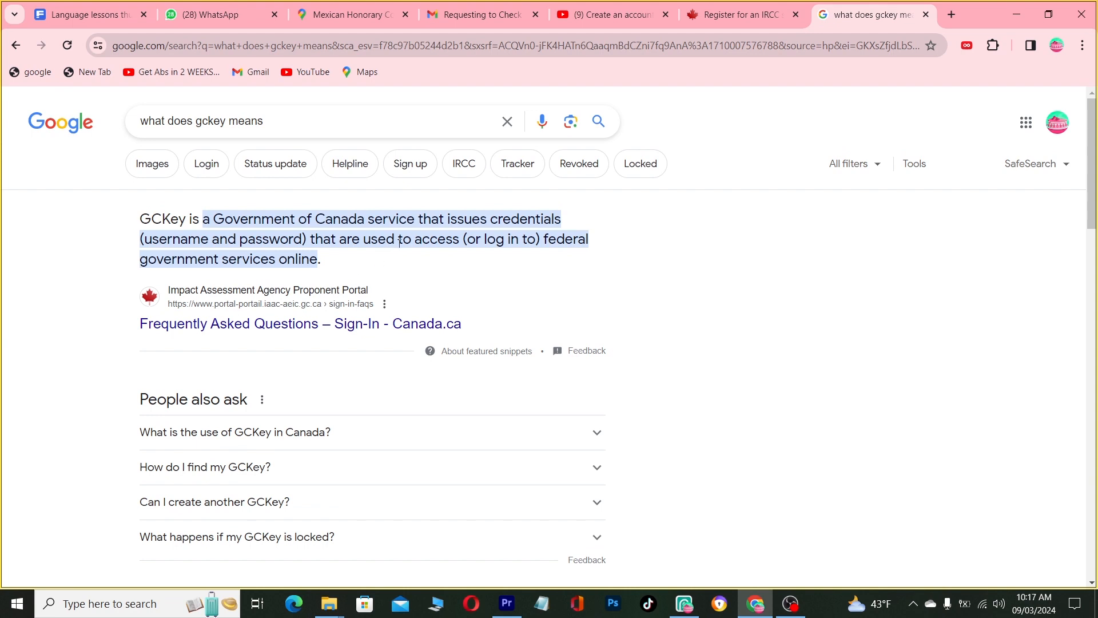
mouse_move(196, 274)
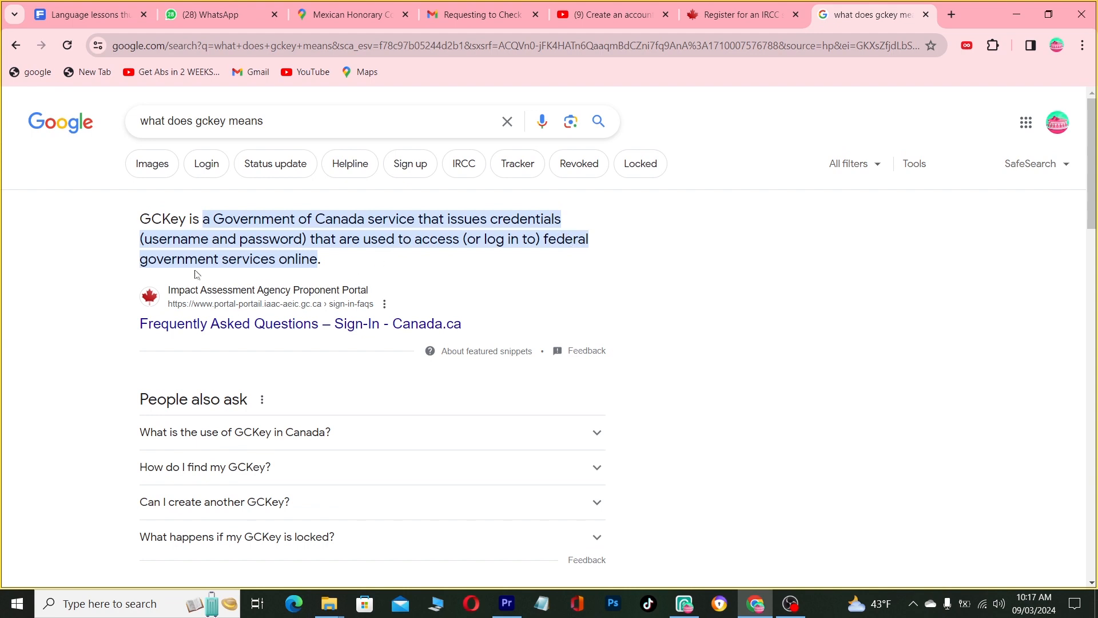
mouse_move(280, 255)
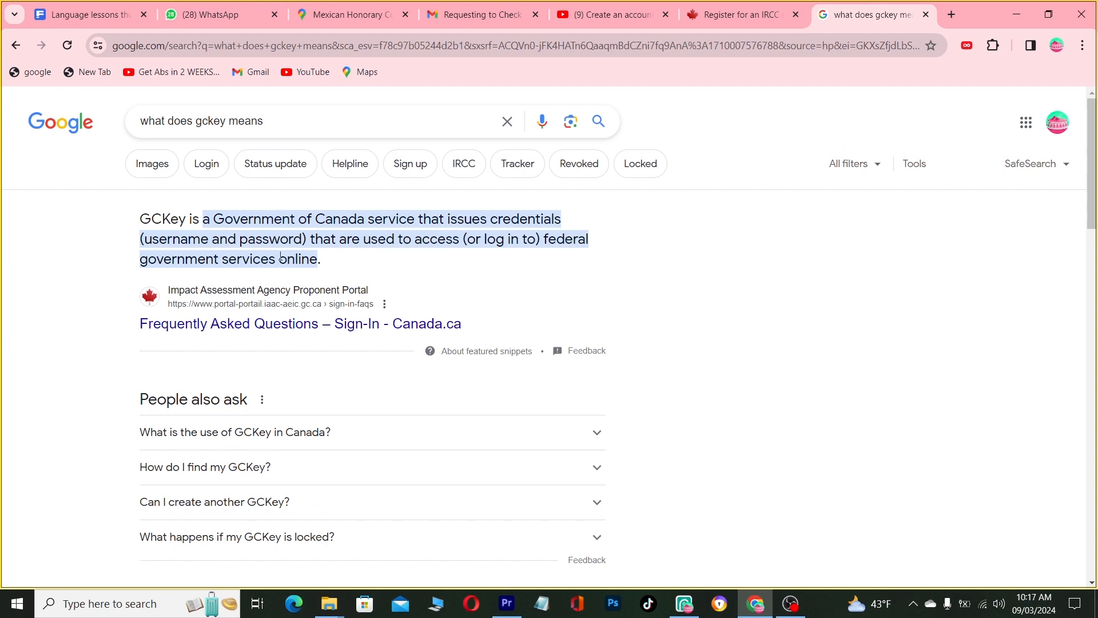
mouse_move(378, 262)
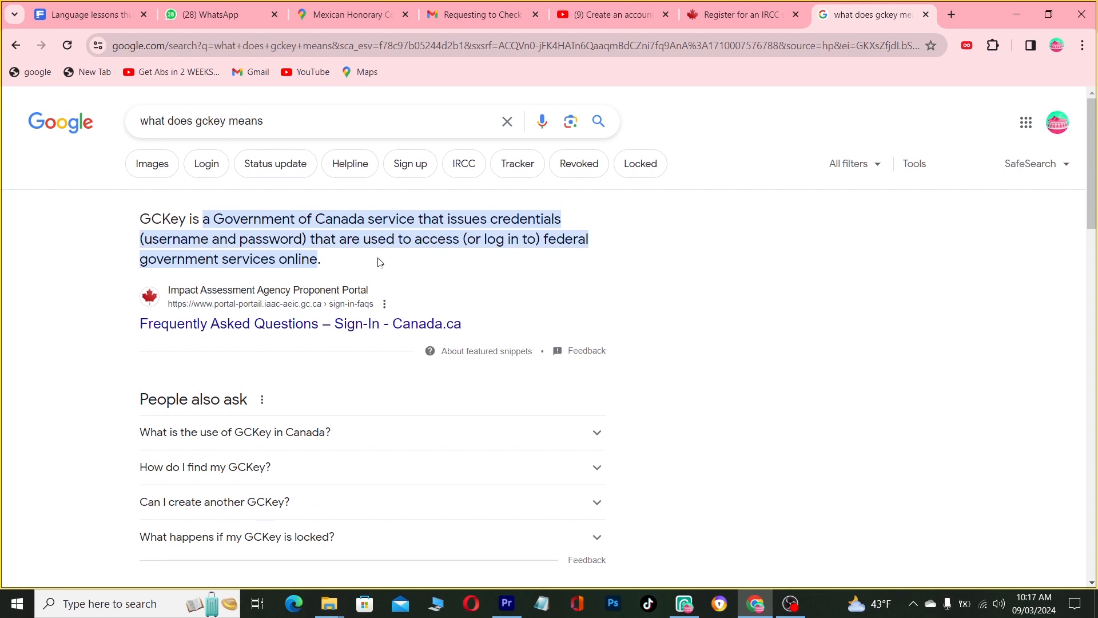
mouse_move(515, 260)
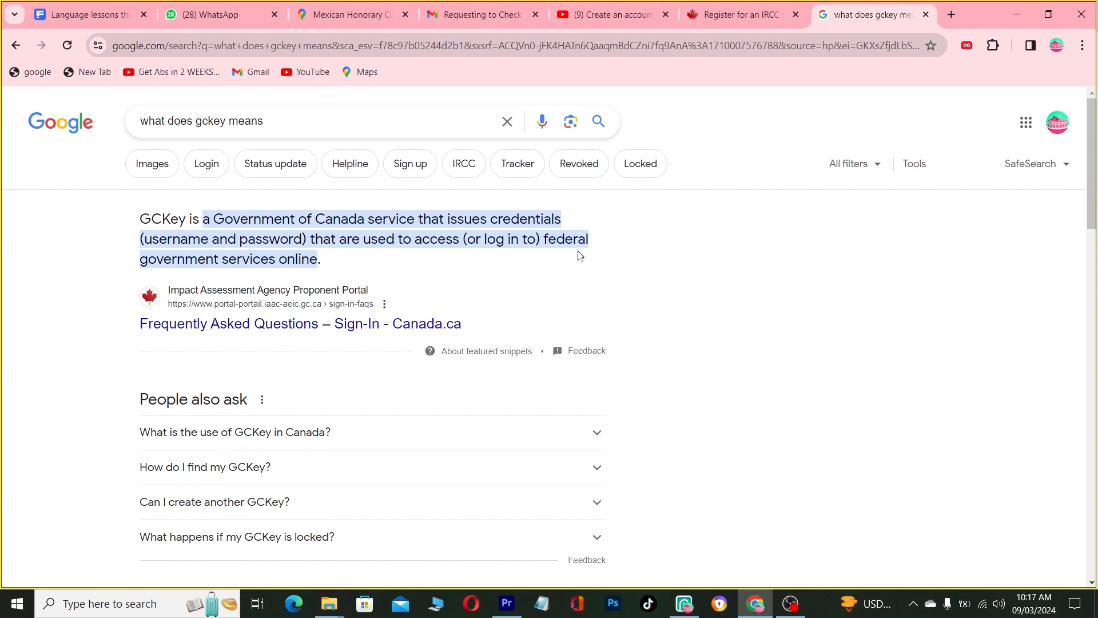
mouse_move(346, 283)
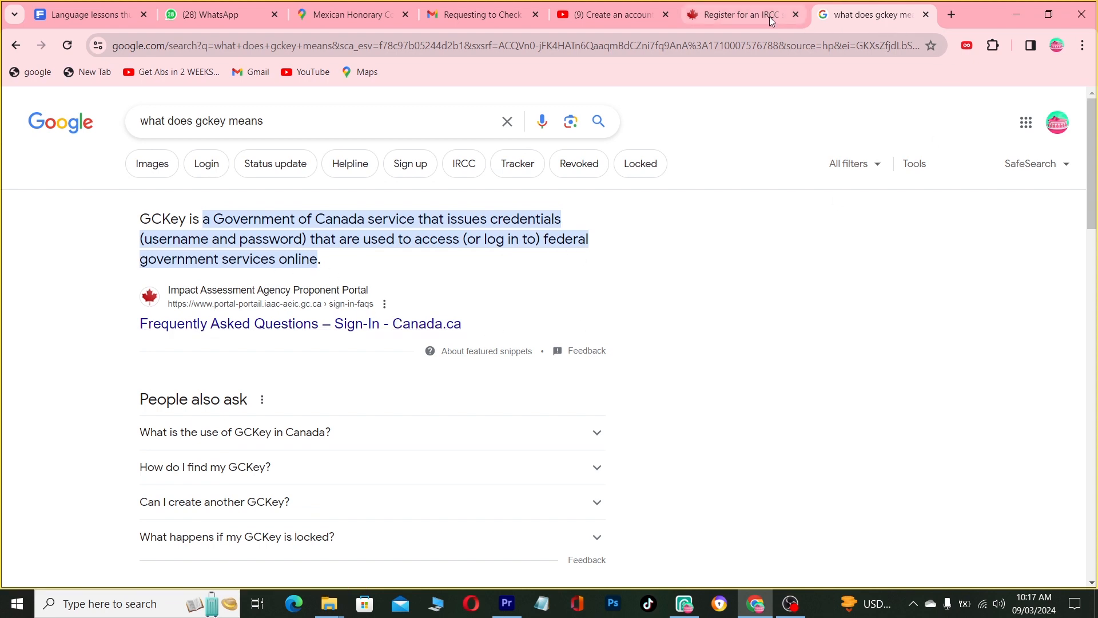
- Back on the IRCC tab, choose 'Register with a GCKey username and password'
click(736, 14)
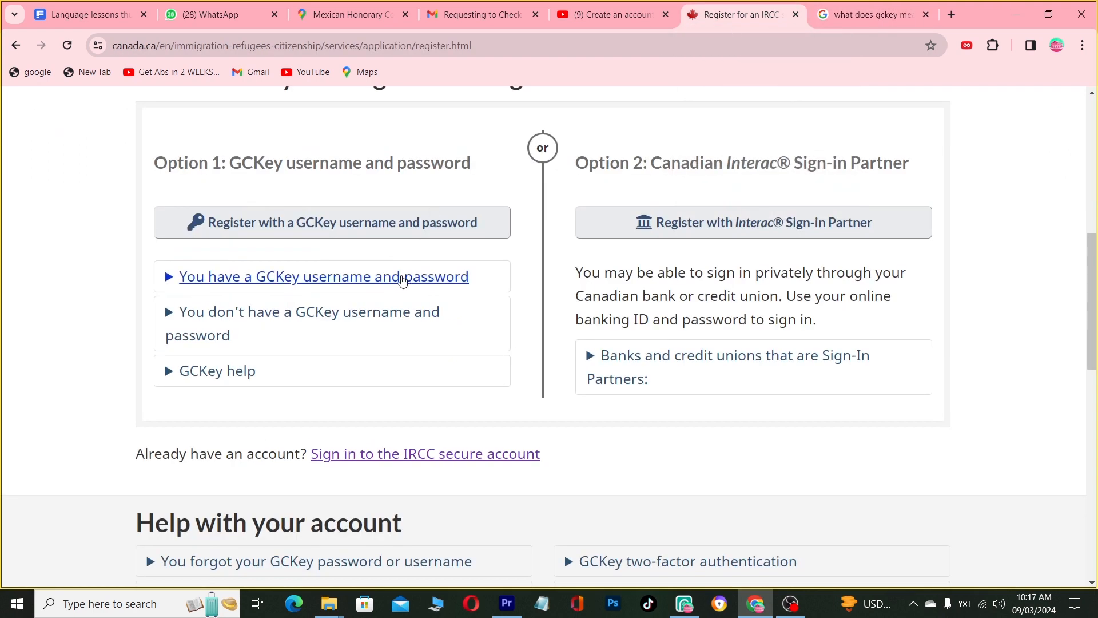
mouse_move(383, 222)
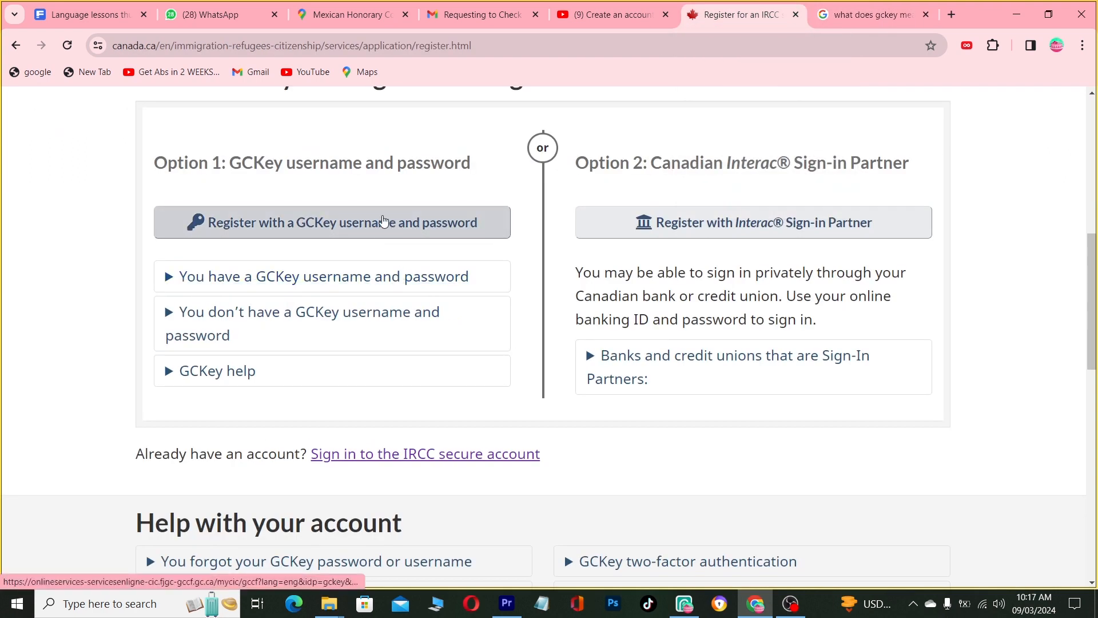
click(330, 222)
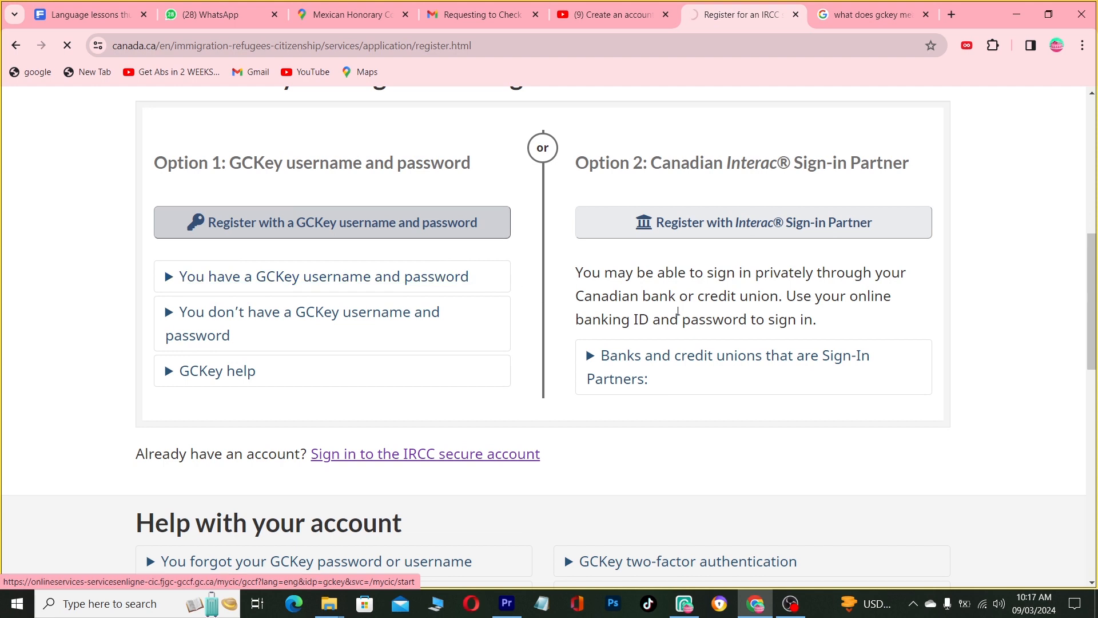
click(332, 222)
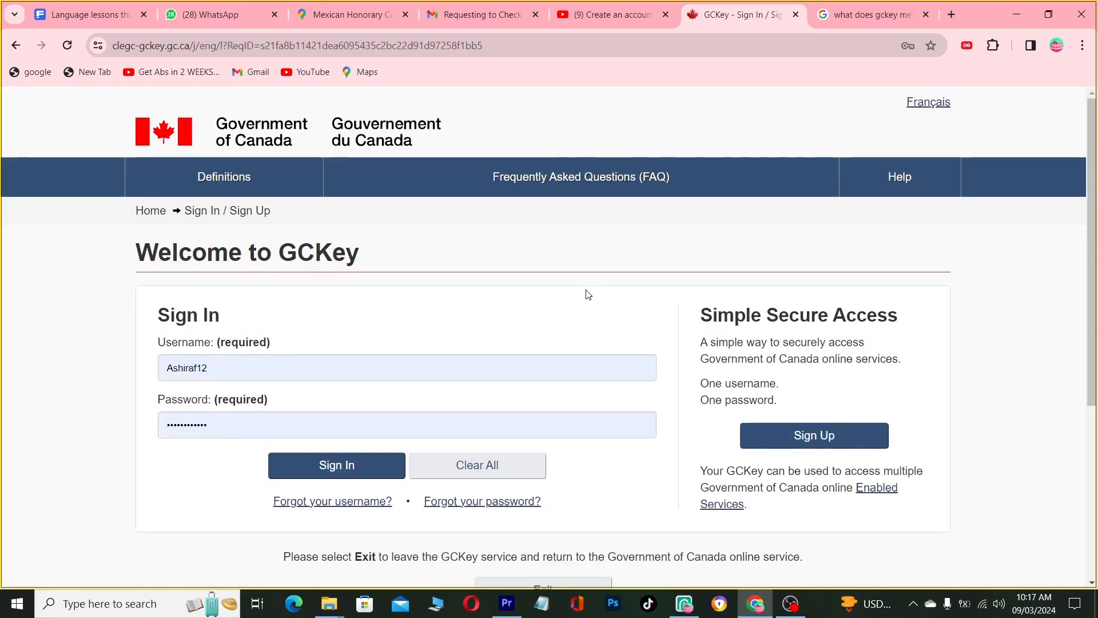
scroll(down, 3)
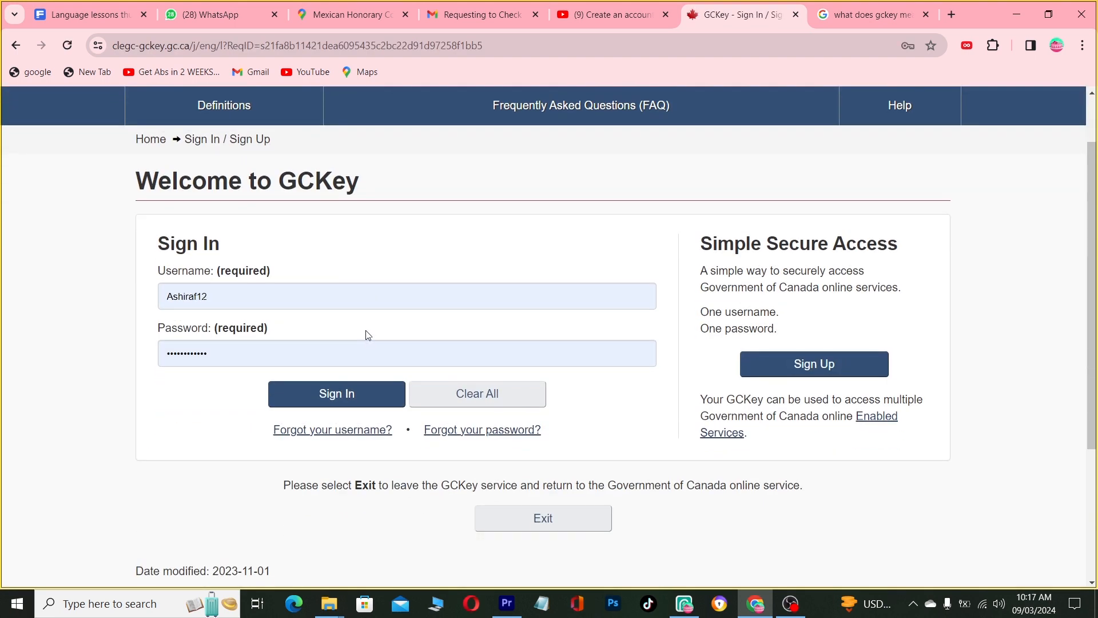
- Start GCKey Sign Up and accept the terms and conditions
click(813, 364)
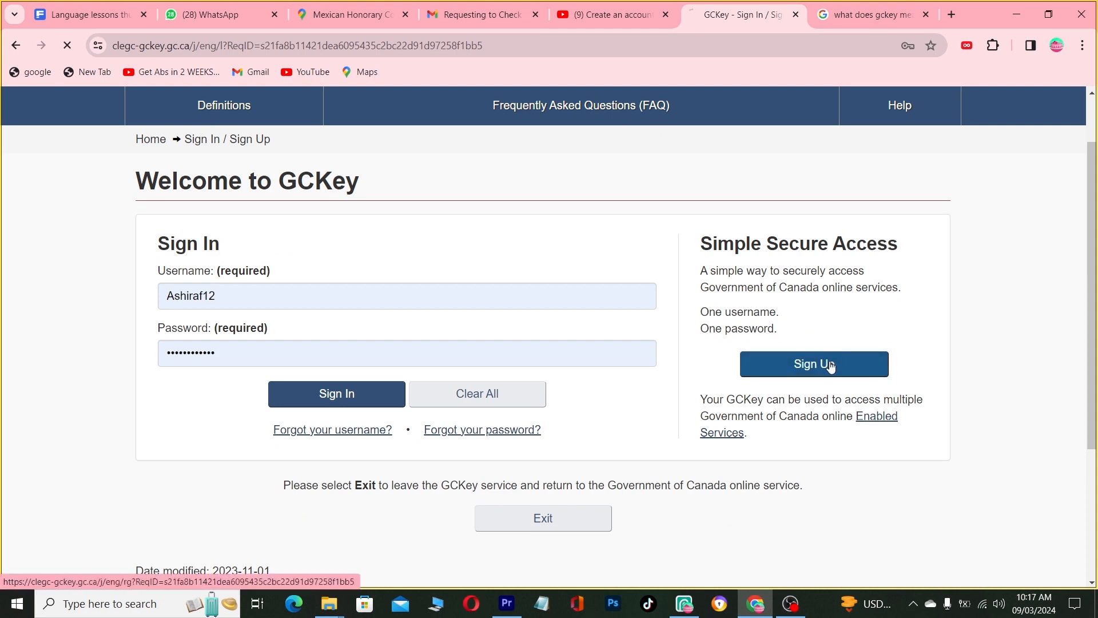
click(812, 363)
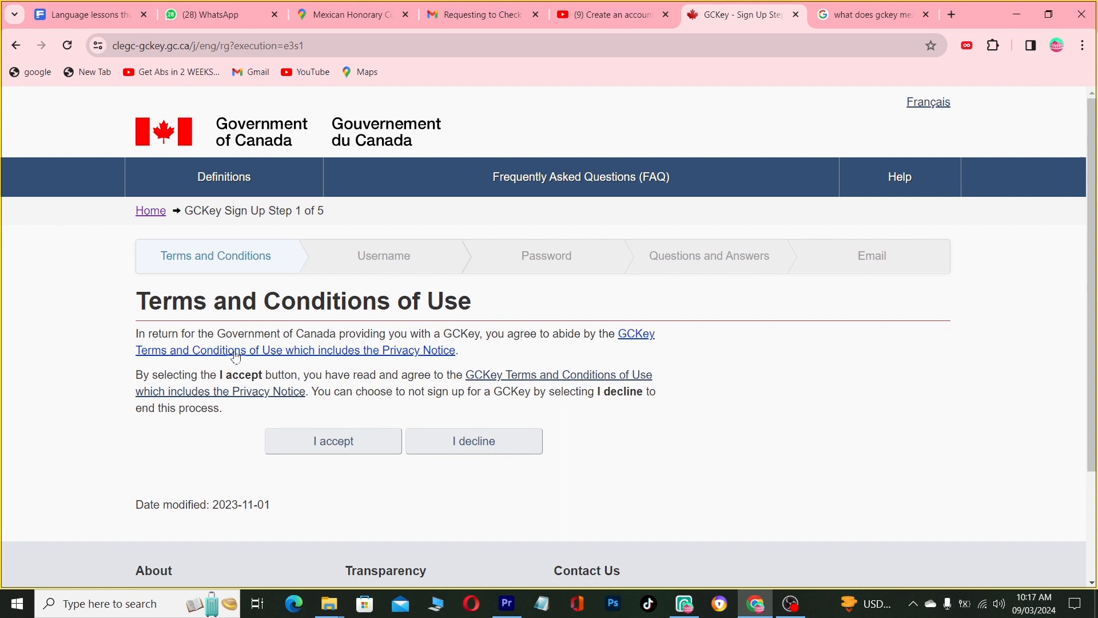
click(332, 440)
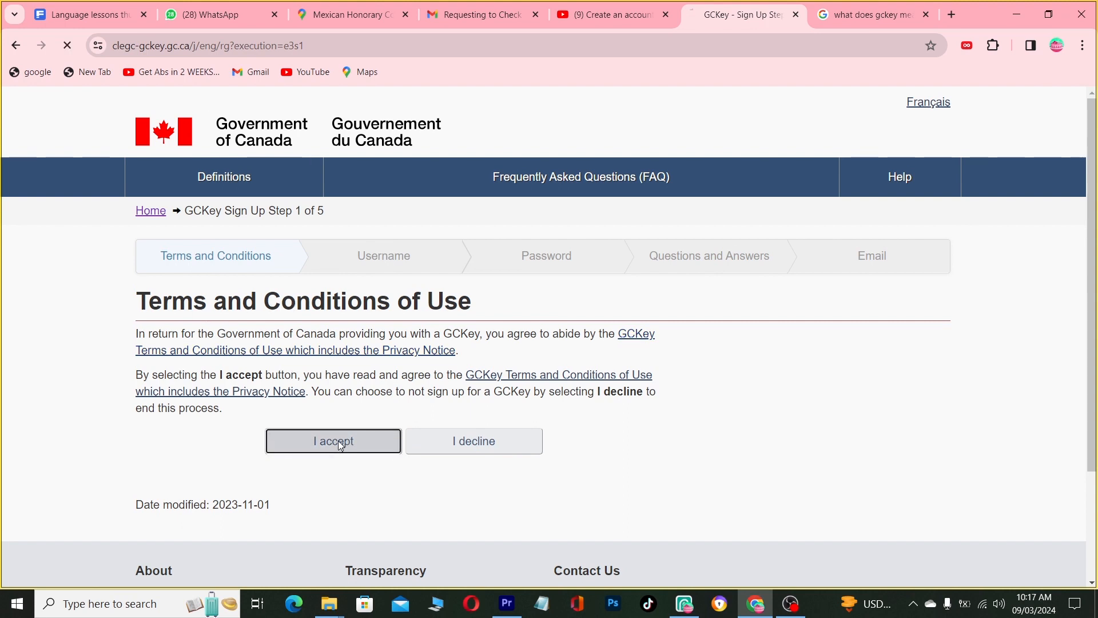
click(333, 440)
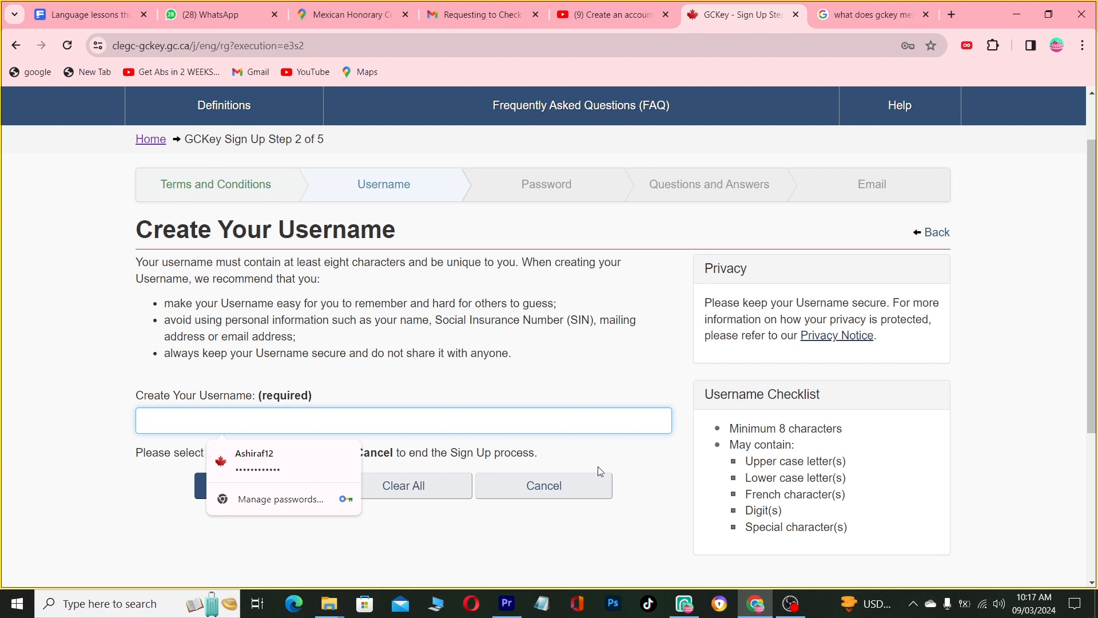
- Submit username anyone44, then change it to anyone45 after it's unavailable
text(any)
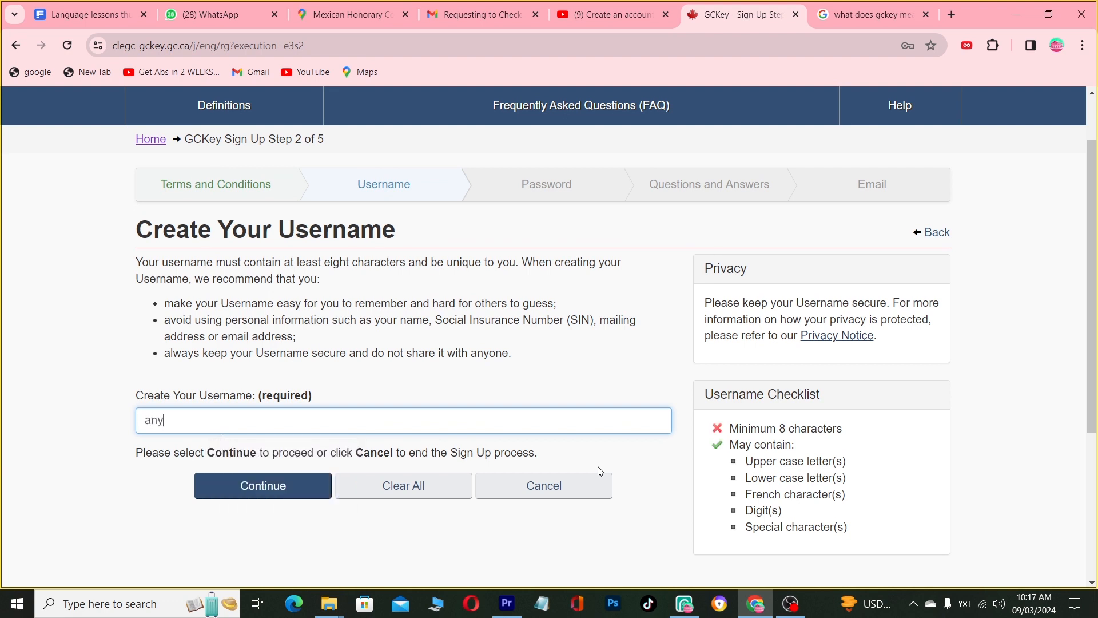
text(one44)
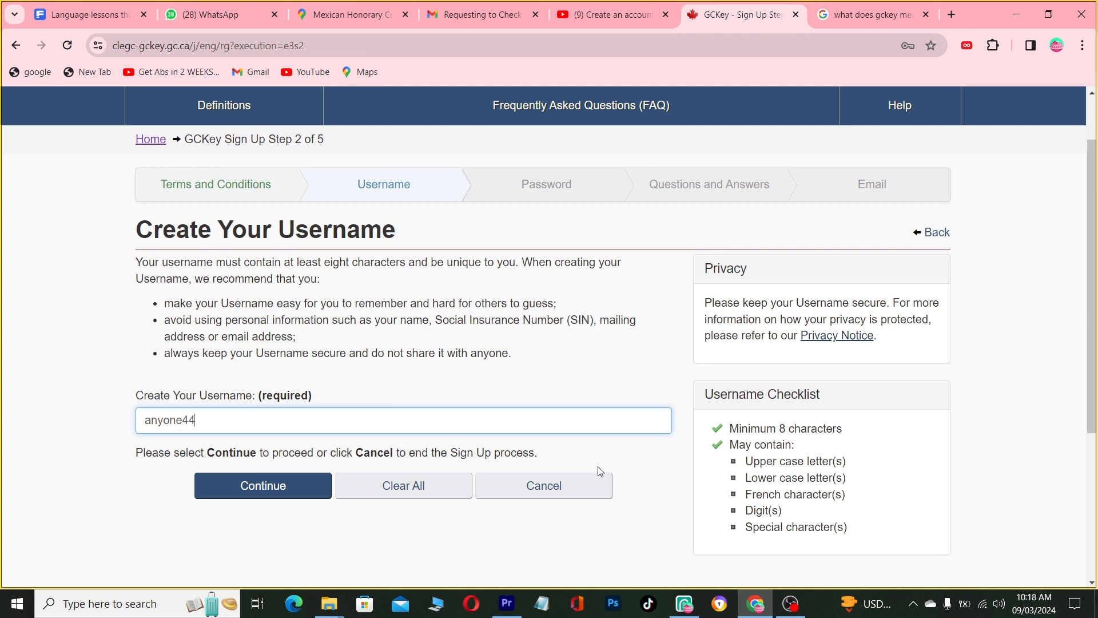
click(263, 485)
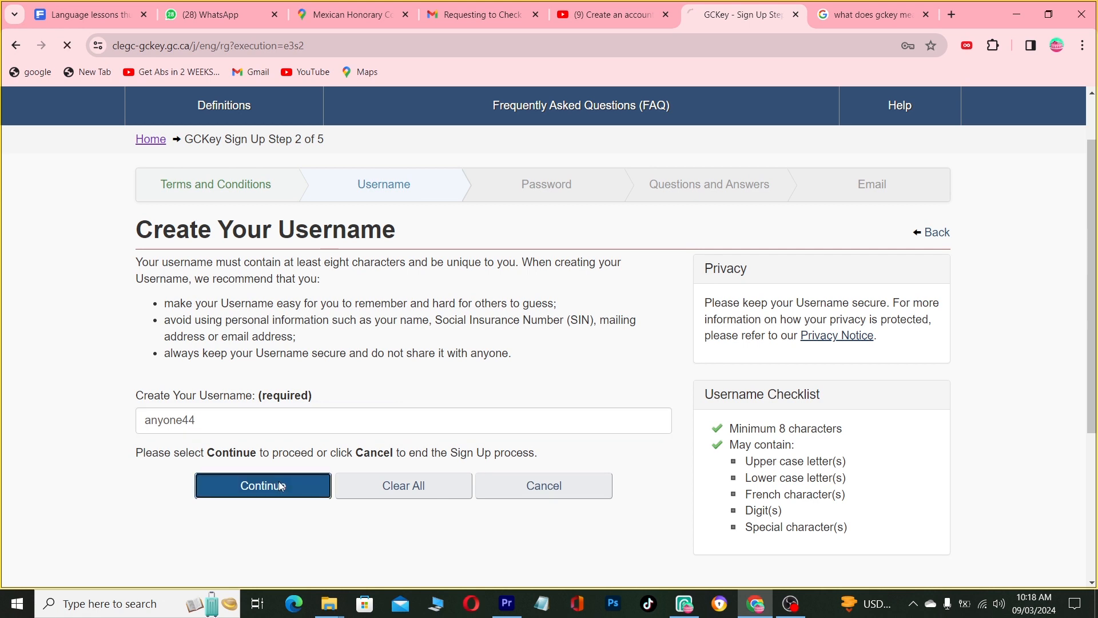
click(263, 485)
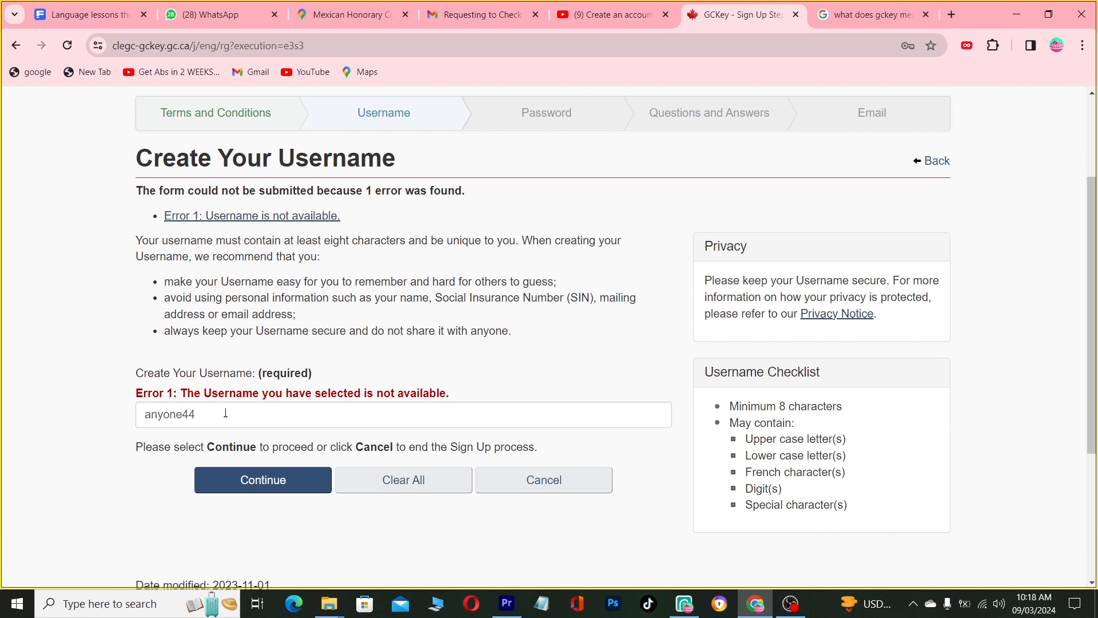
mouse_move(398, 416)
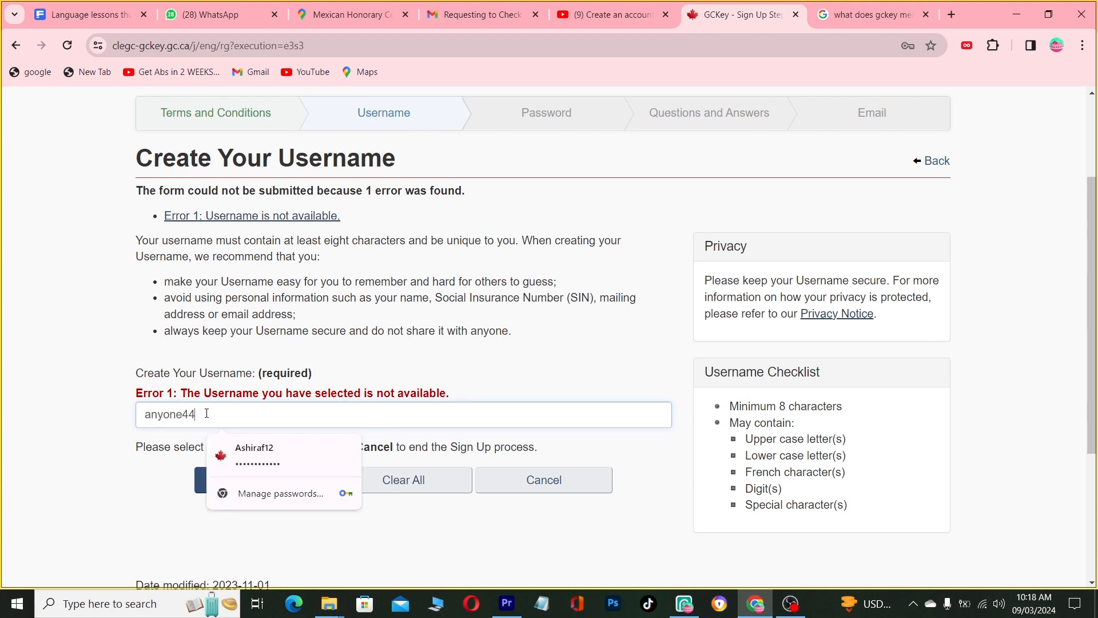
key(BackSpace)
text(5)
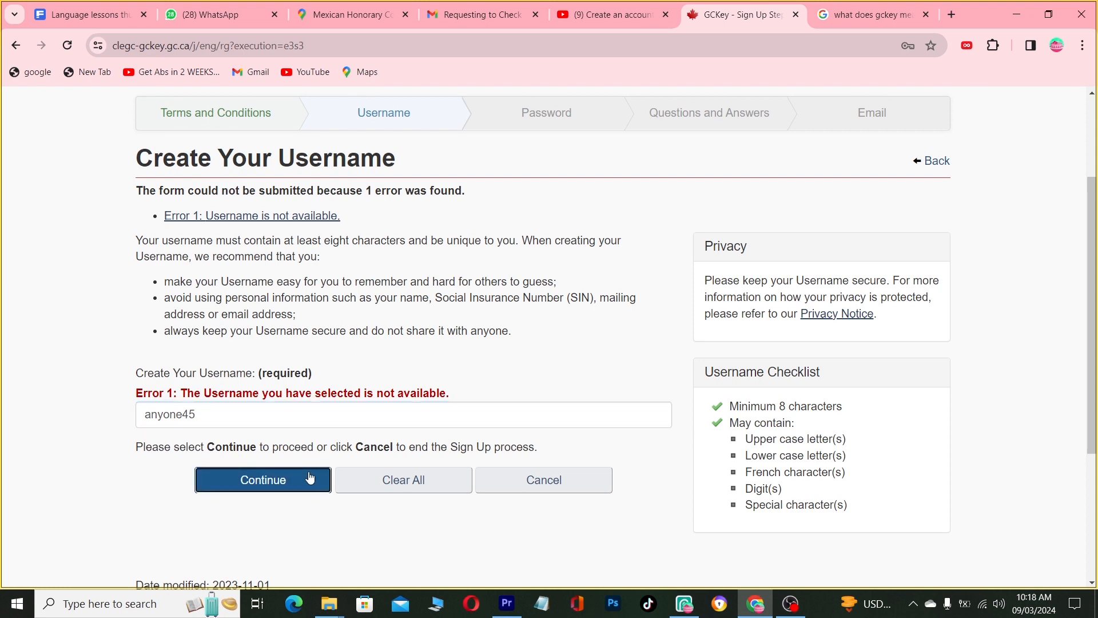
click(263, 480)
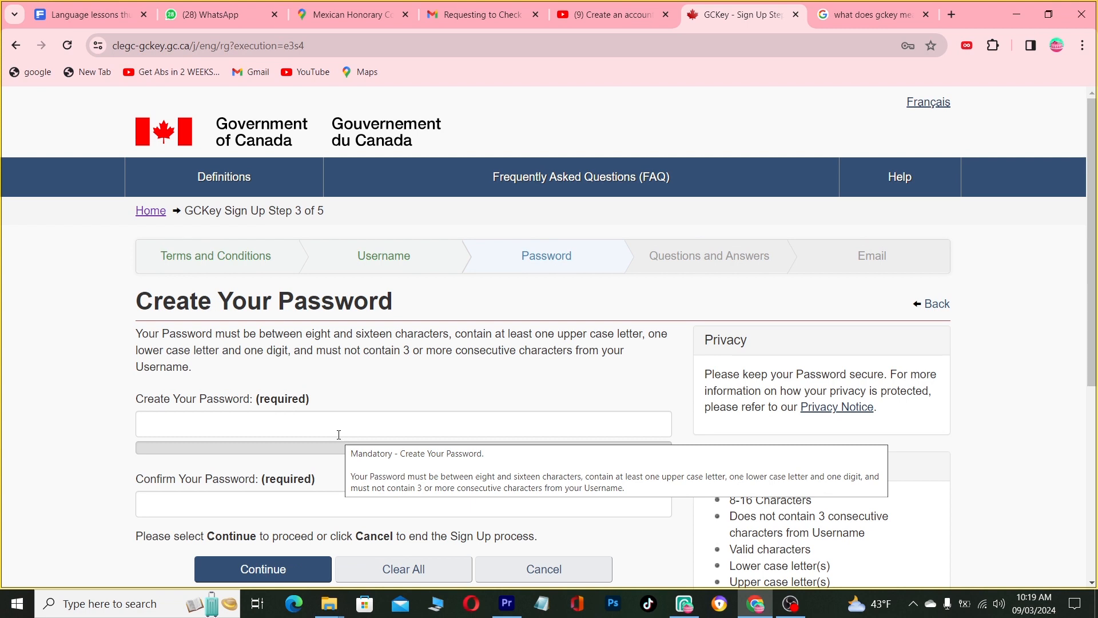
- Enter a strong password in the Create Your Password field
click(403, 424)
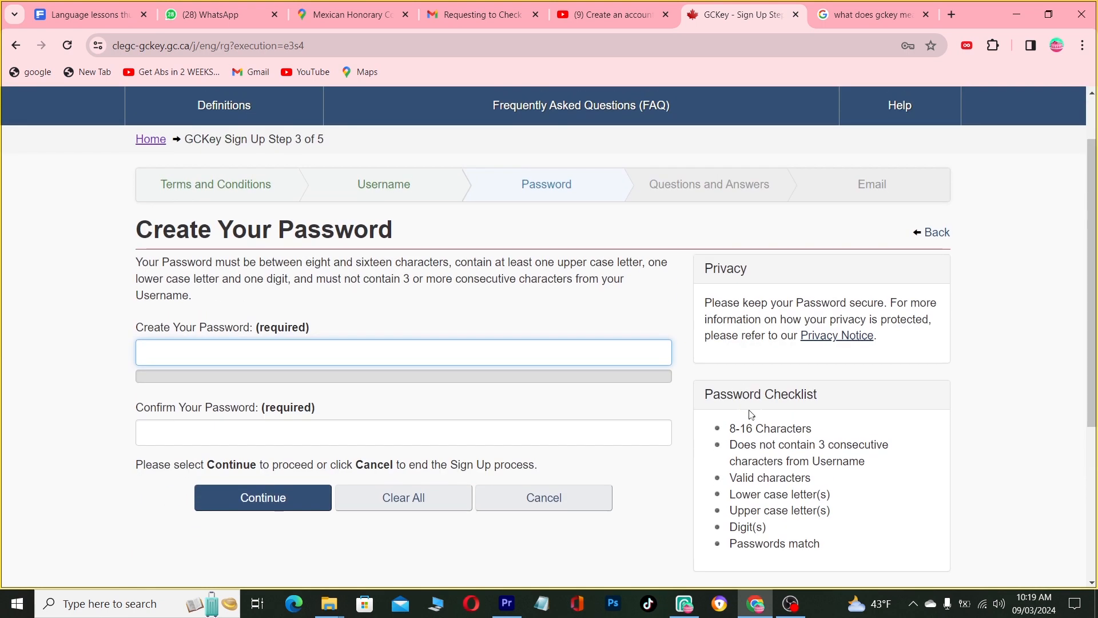
click(403, 352)
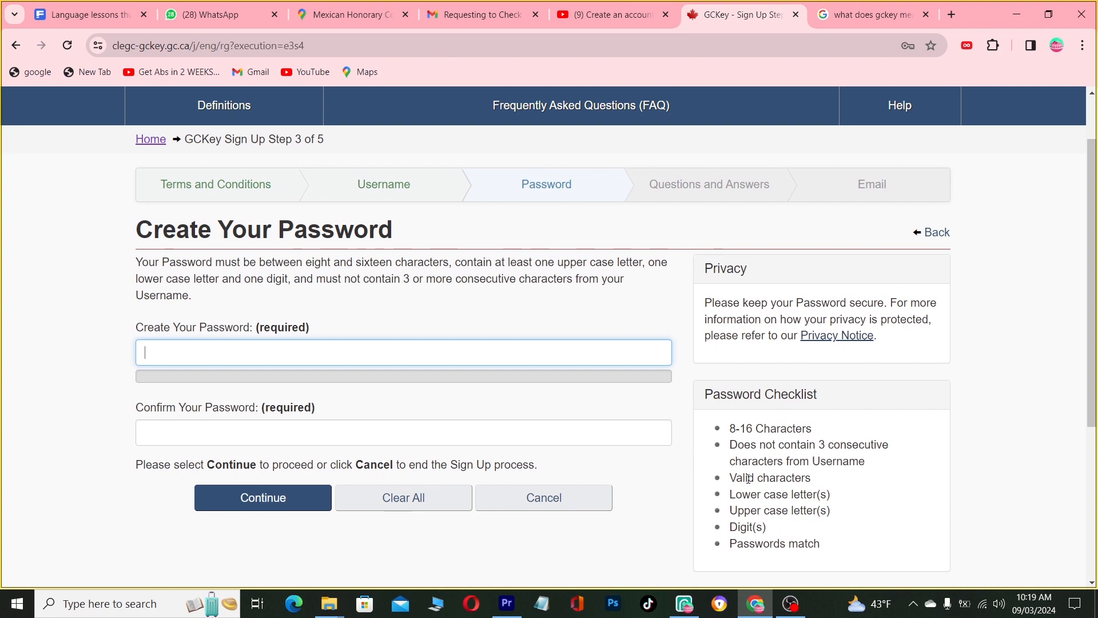
mouse_move(829, 460)
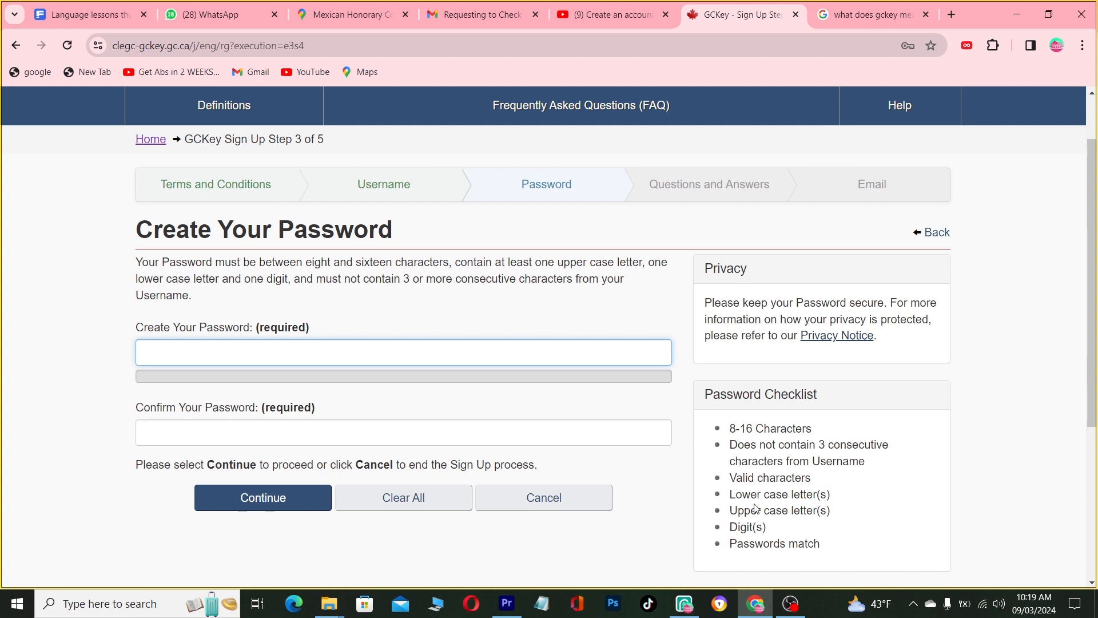
mouse_move(717, 512)
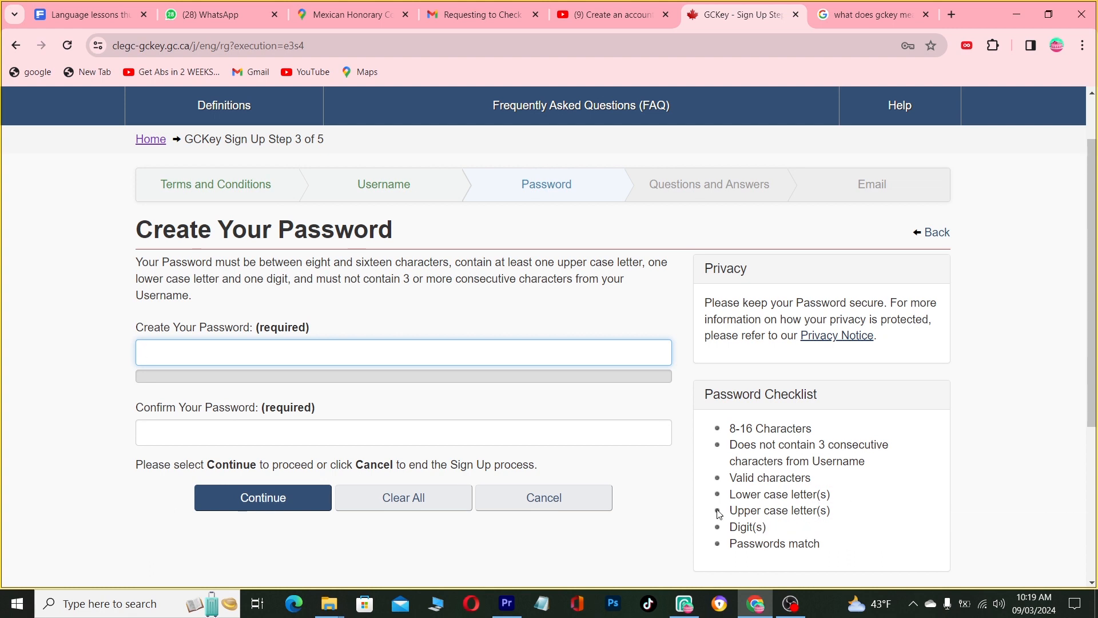
mouse_move(780, 543)
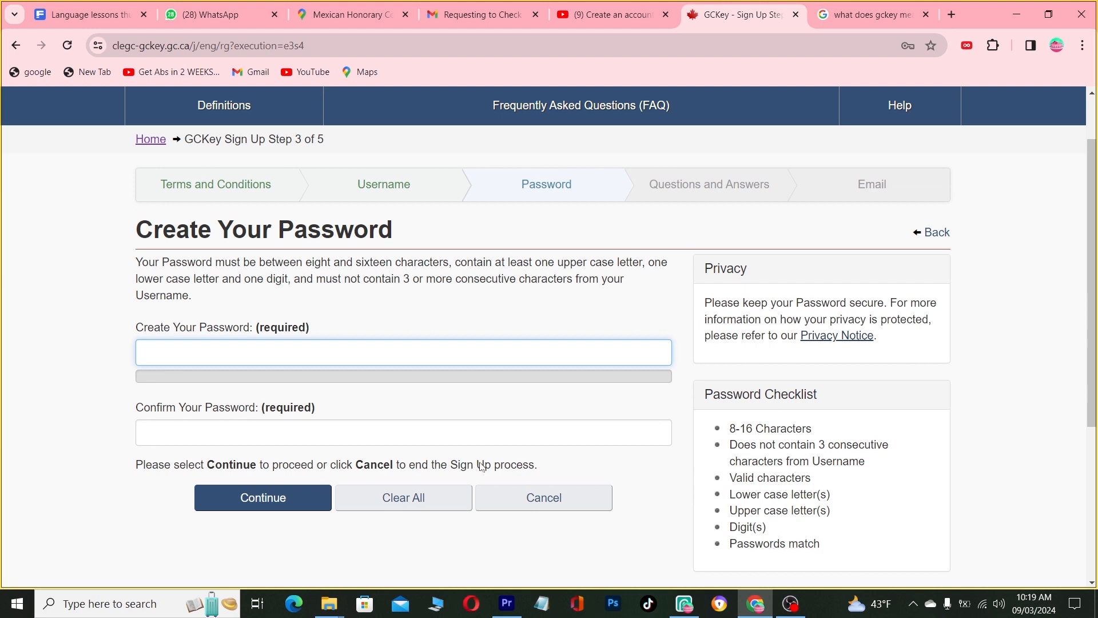
click(402, 351)
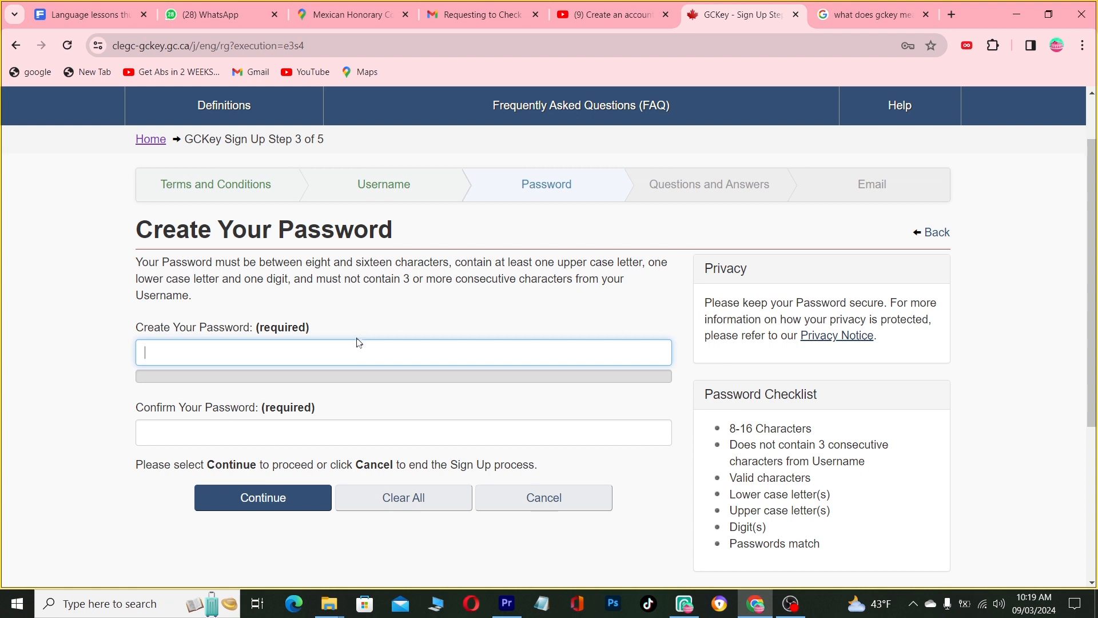
click(403, 352)
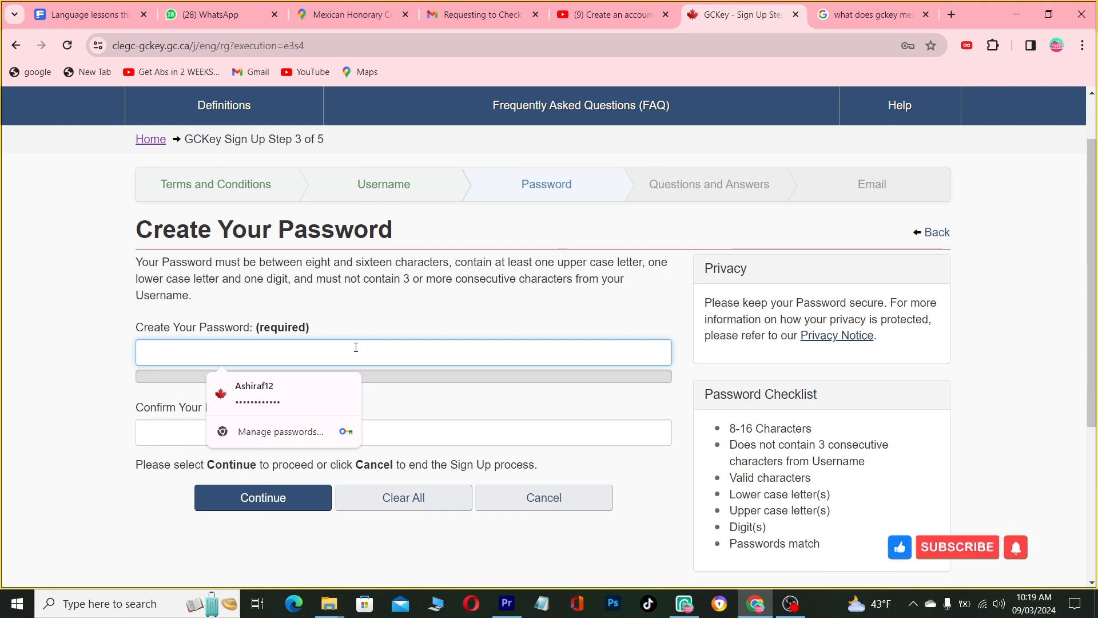
click(403, 352)
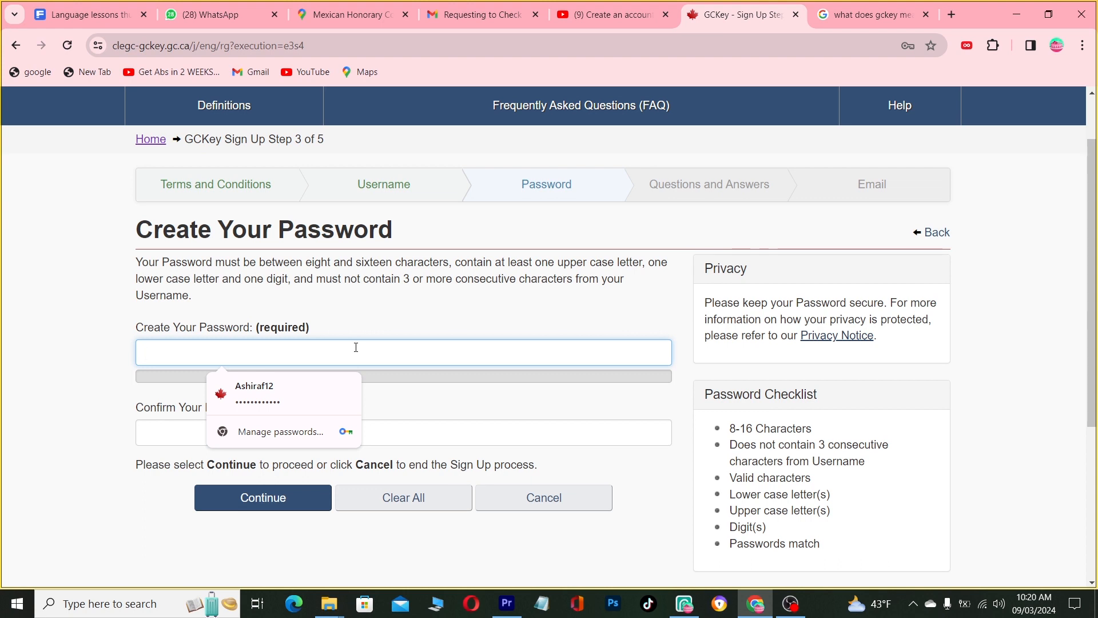
click(355, 351)
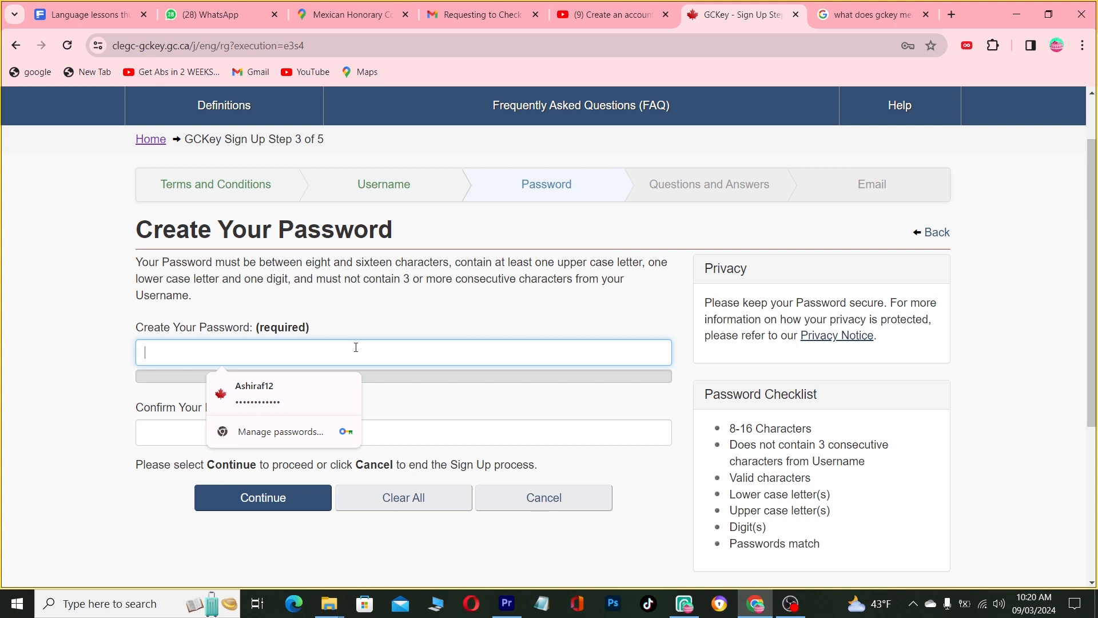
text(a)
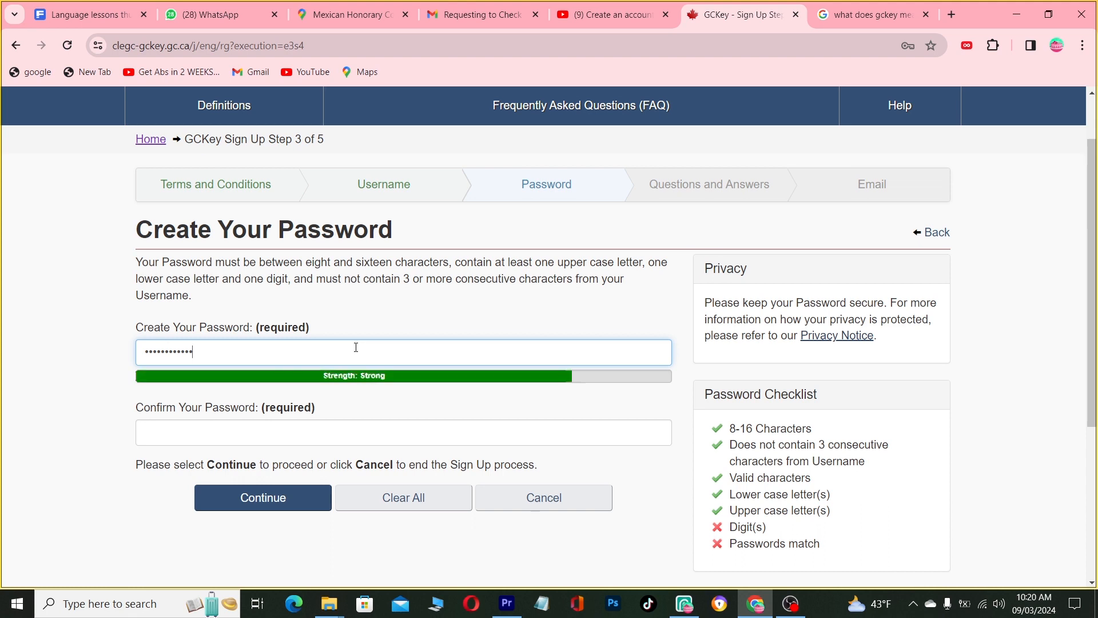
text(X)
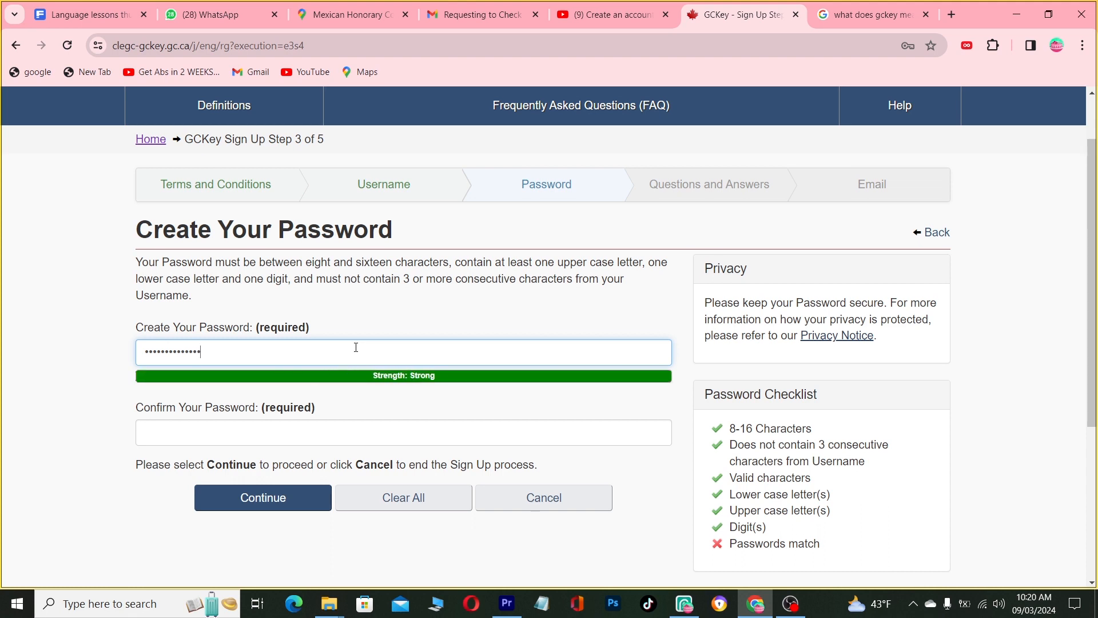
- Retype the password in Confirm Your Password and continue
click(402, 432)
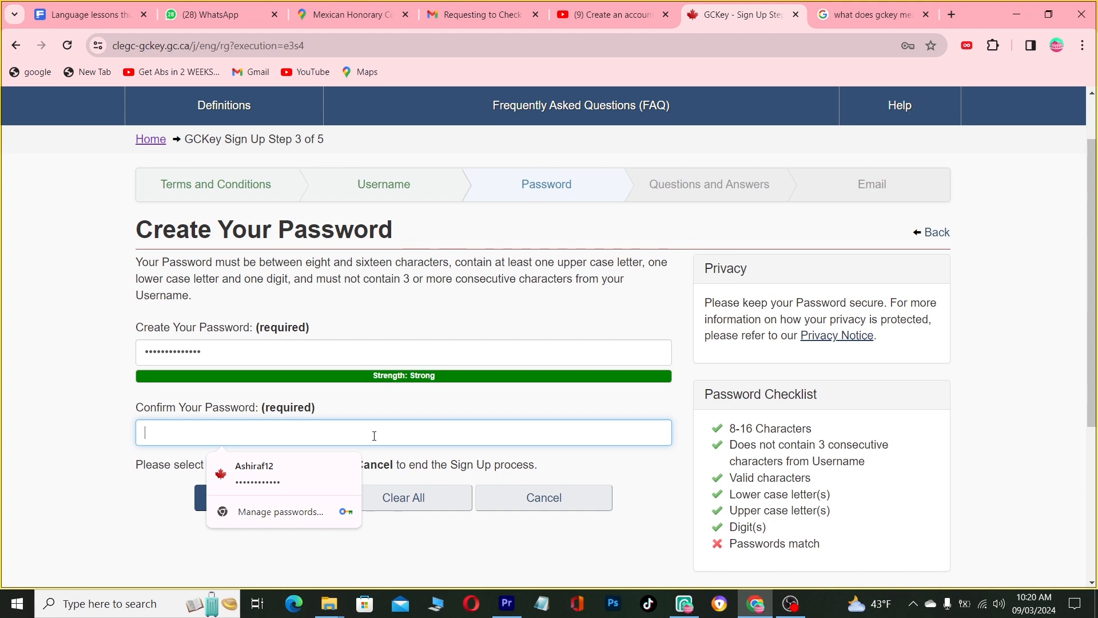
text(•••••)
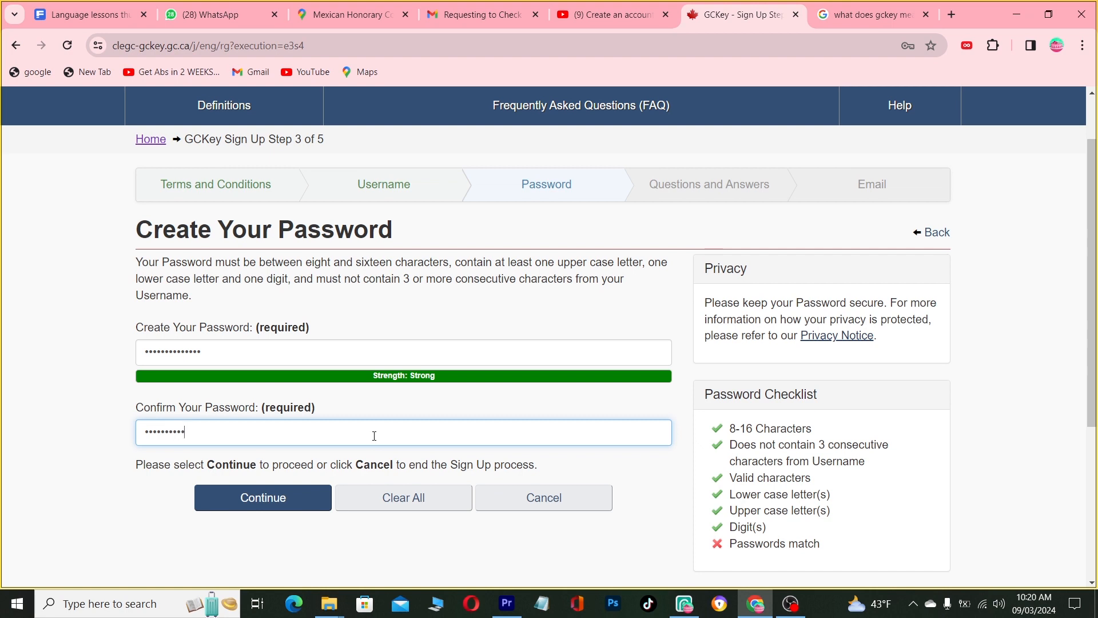
text(••)
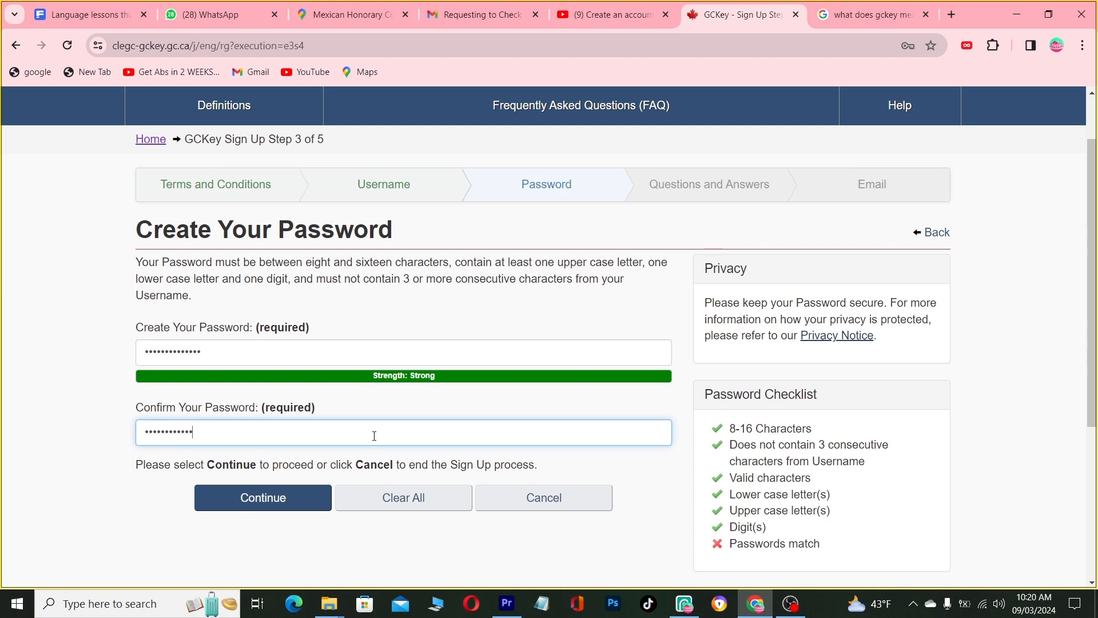
text(•)
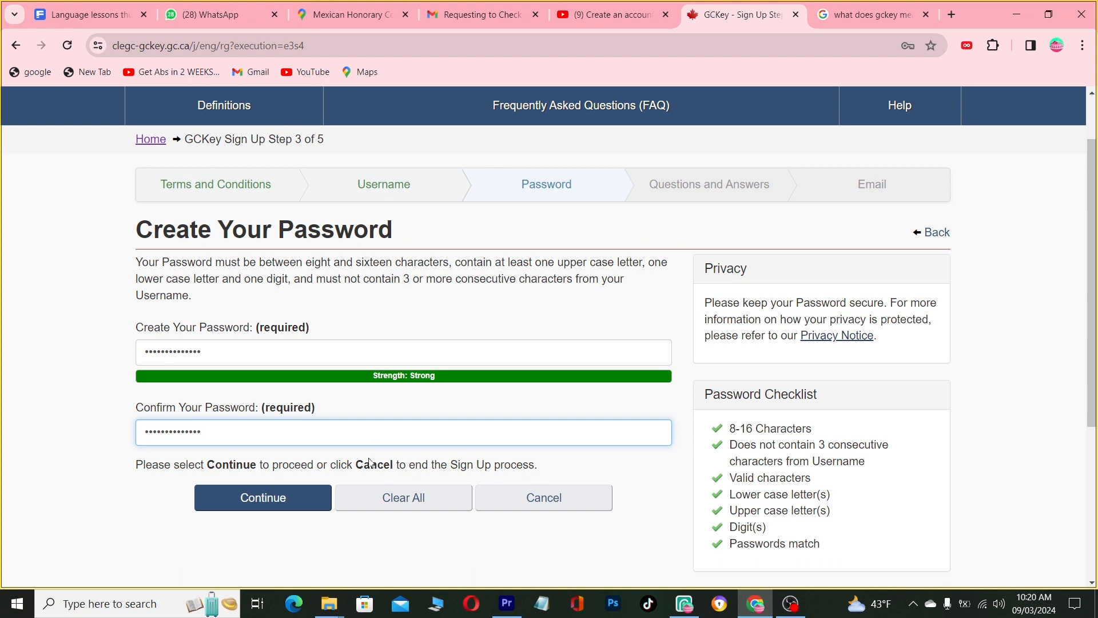
click(262, 497)
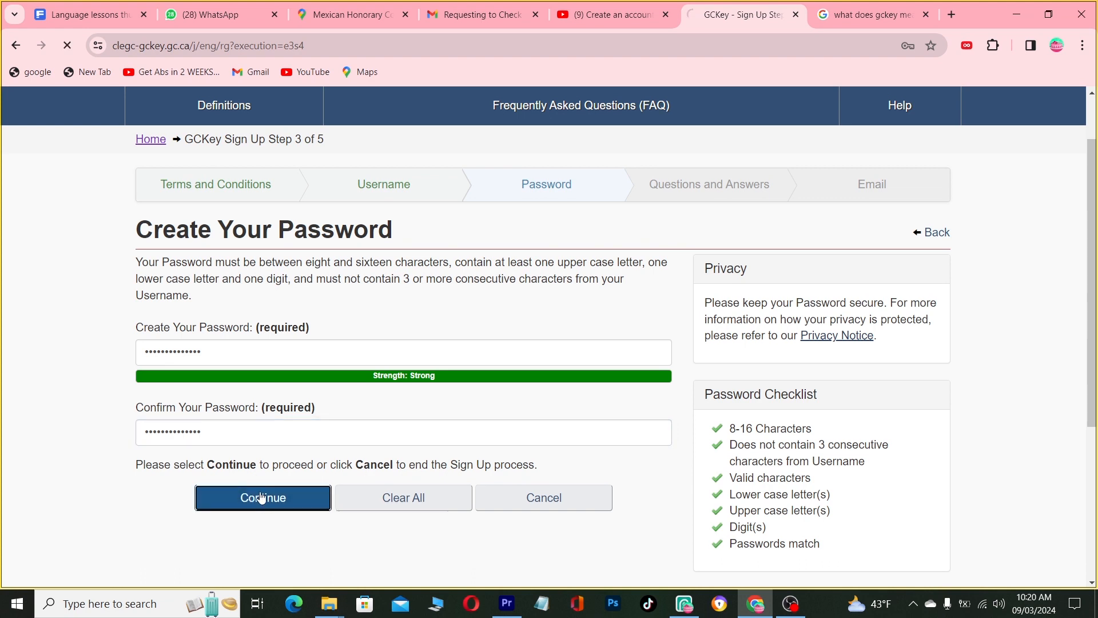
- Scroll through the empty recovery questions, answers and hints form
click(262, 497)
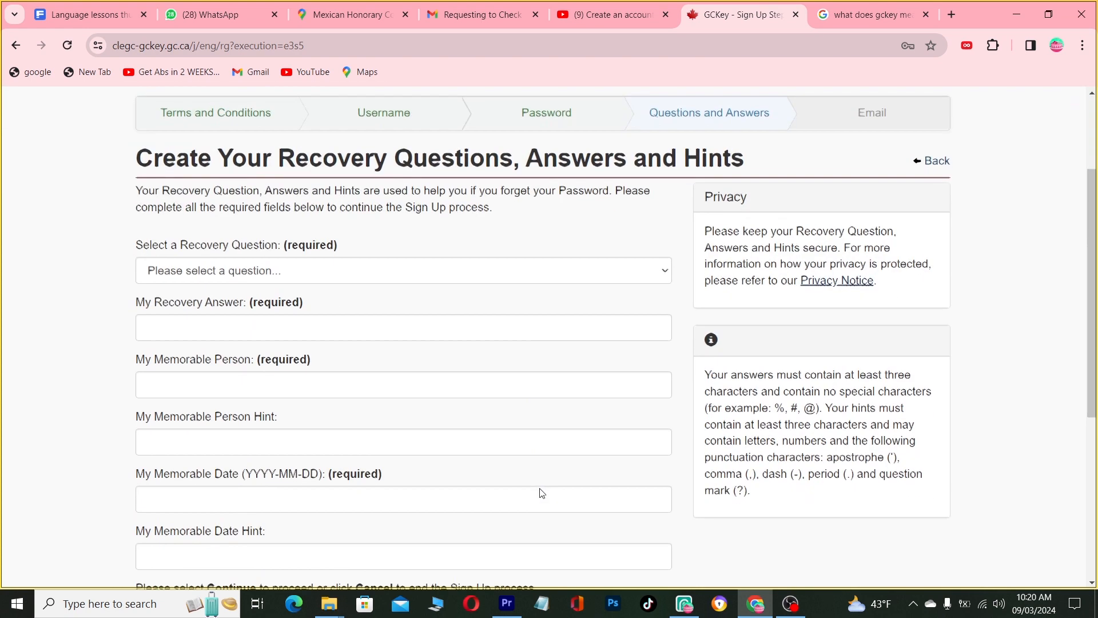
scroll(up, 3)
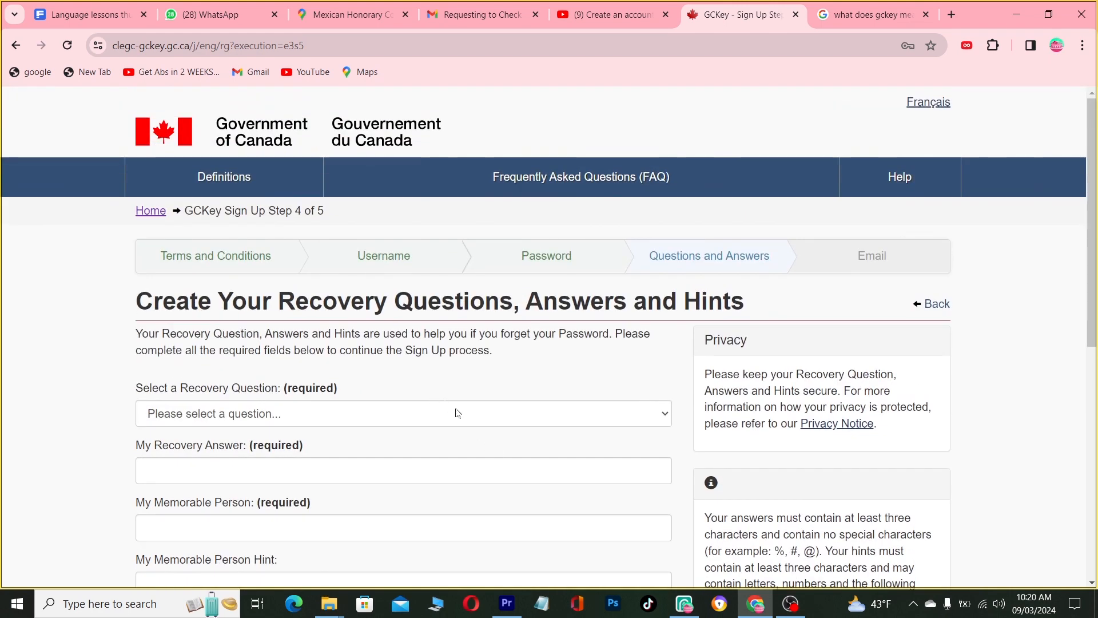
scroll(down, 3)
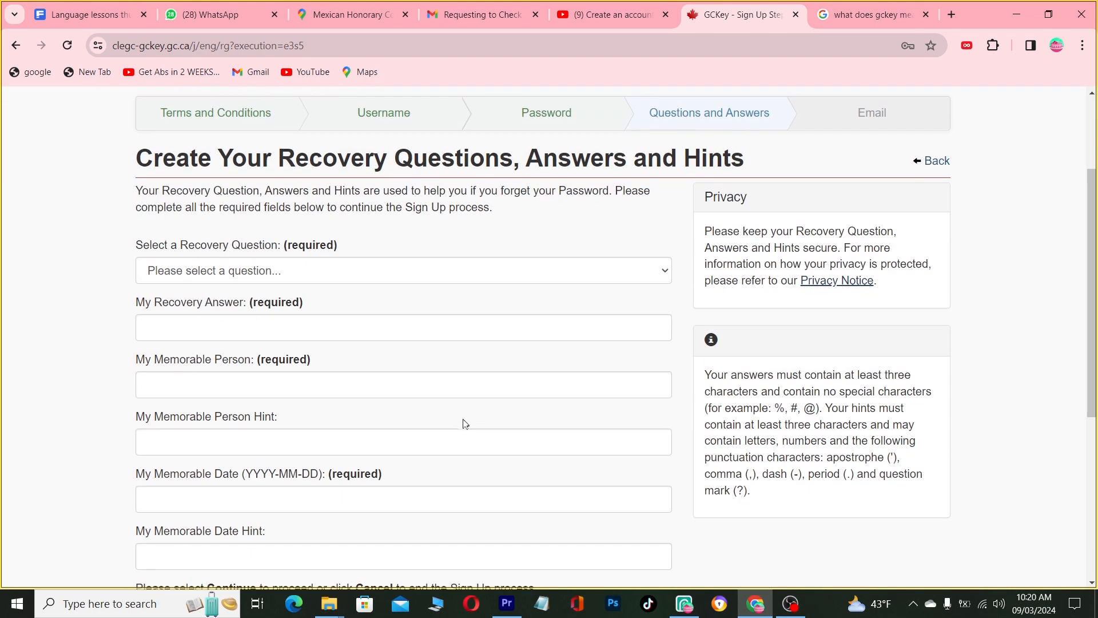
scroll(down, 3)
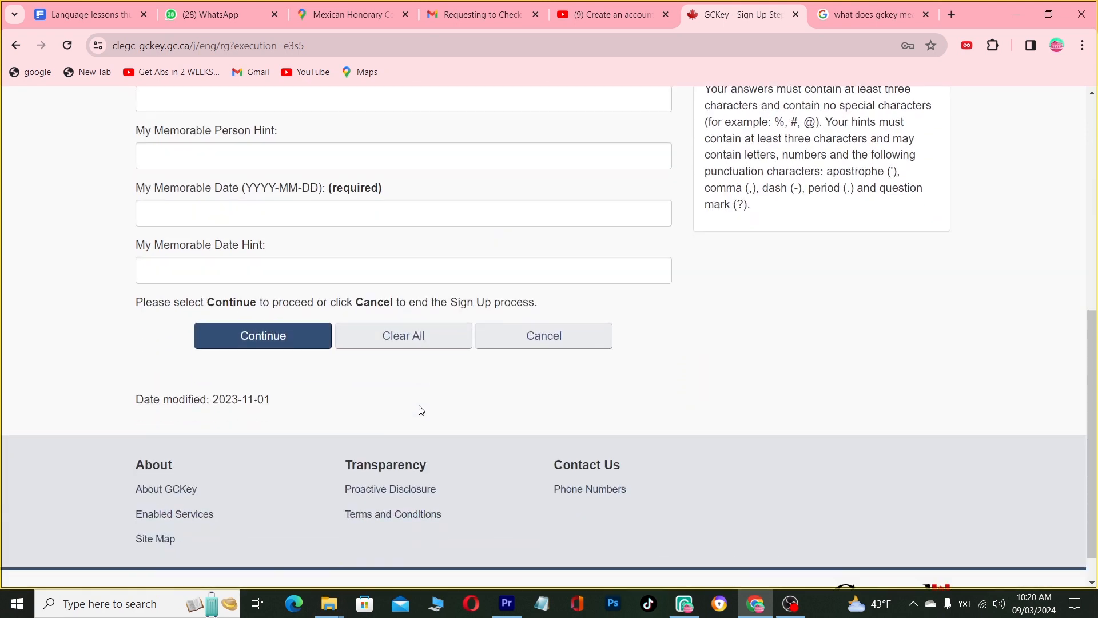
mouse_move(318, 418)
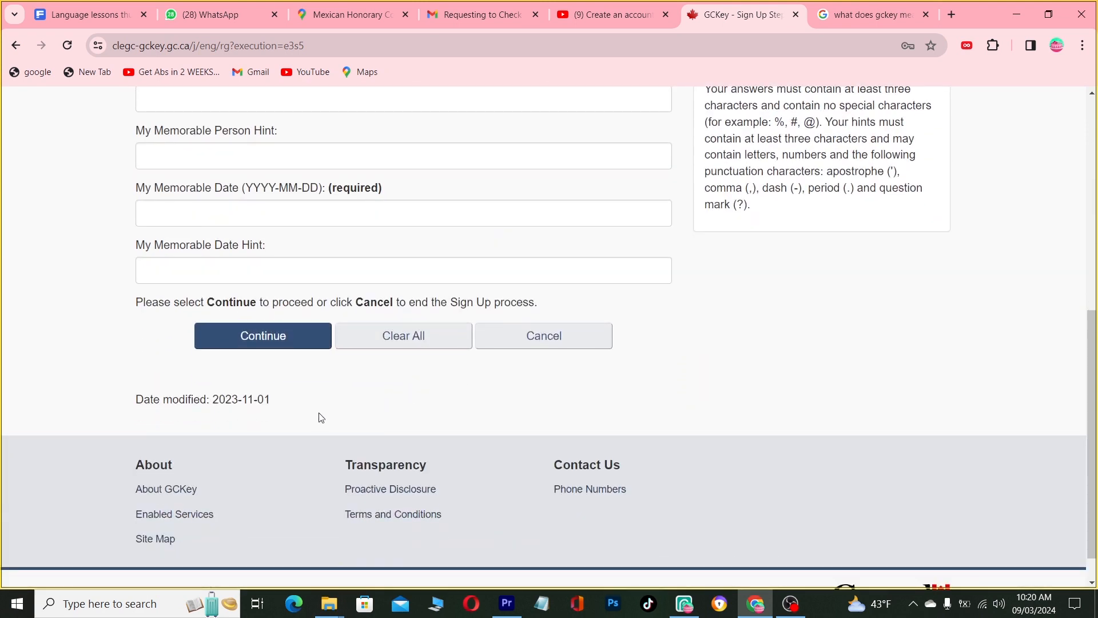
scroll(up, 3)
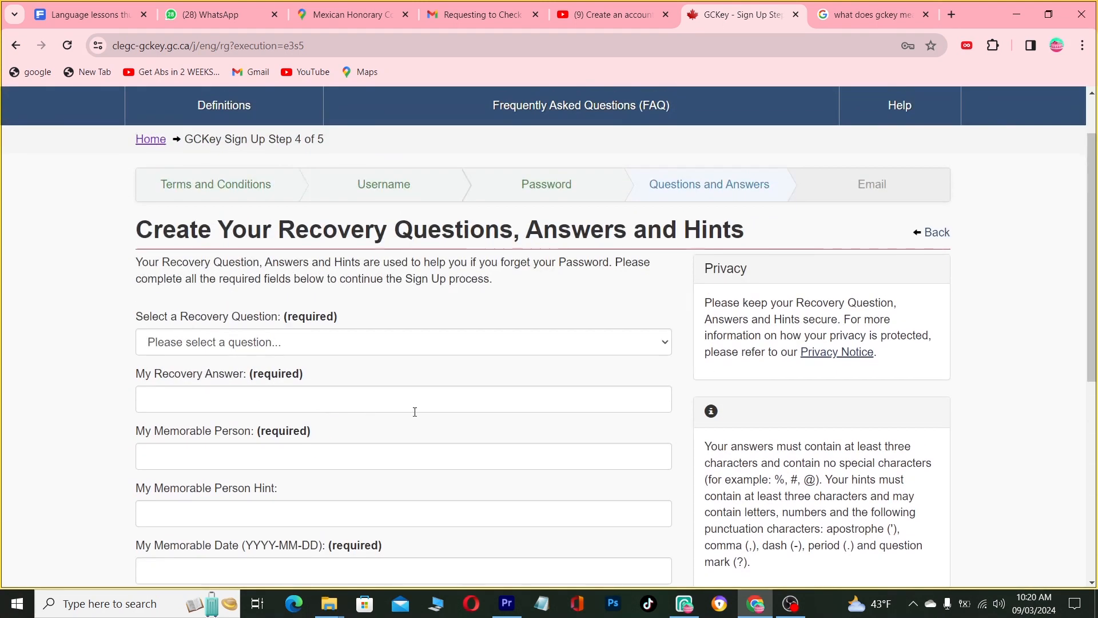
mouse_move(936, 232)
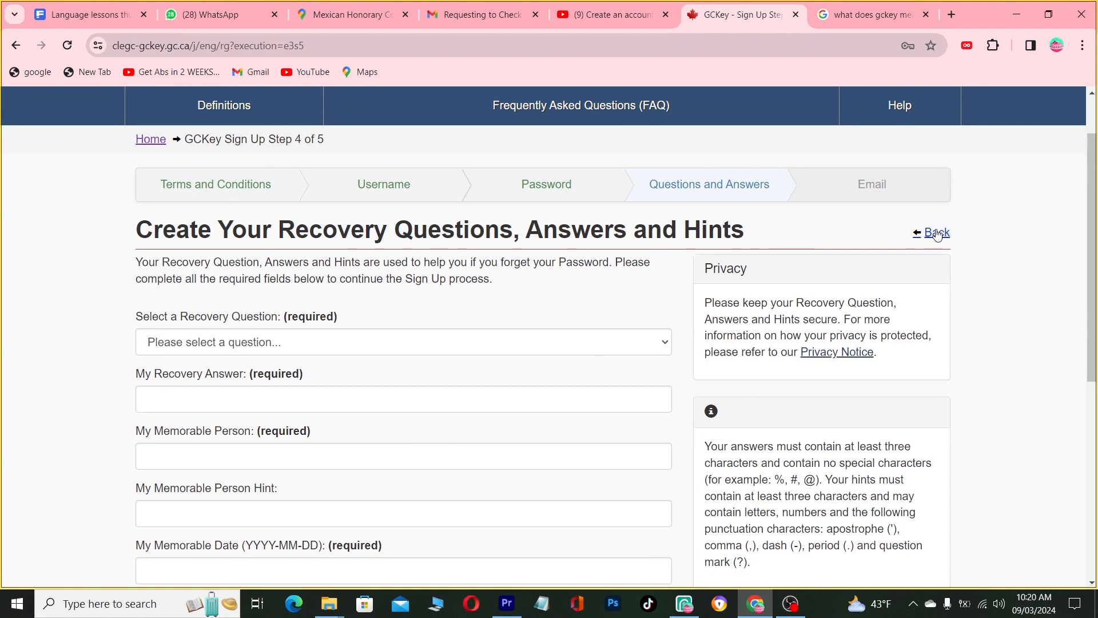
- Go back and re-enter a matching password meeting every checklist rule, then continue
click(935, 233)
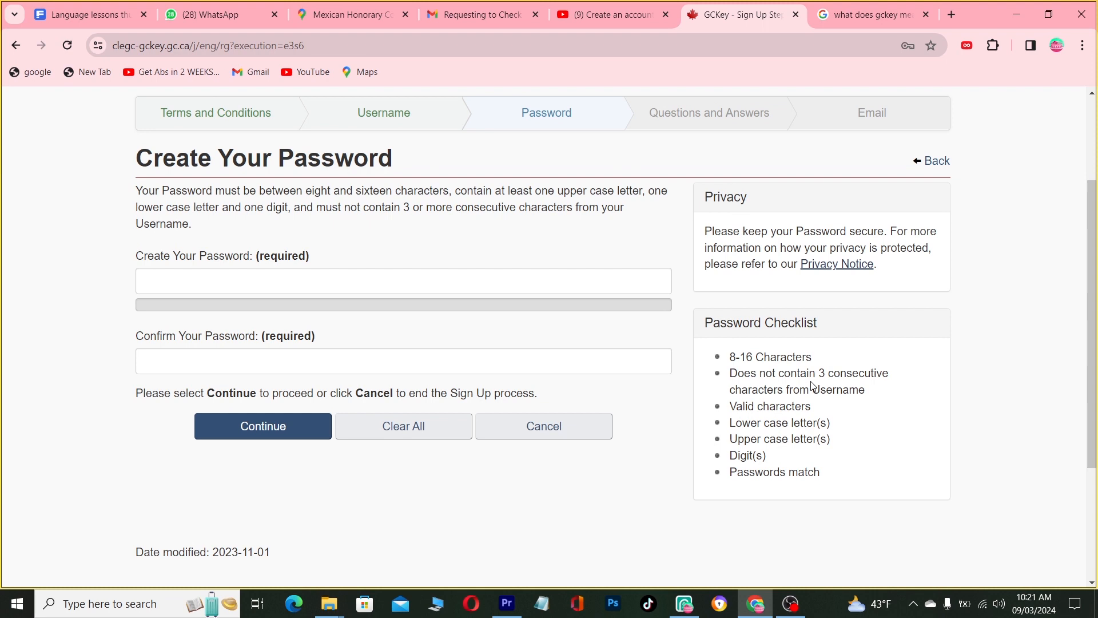
mouse_move(611, 378)
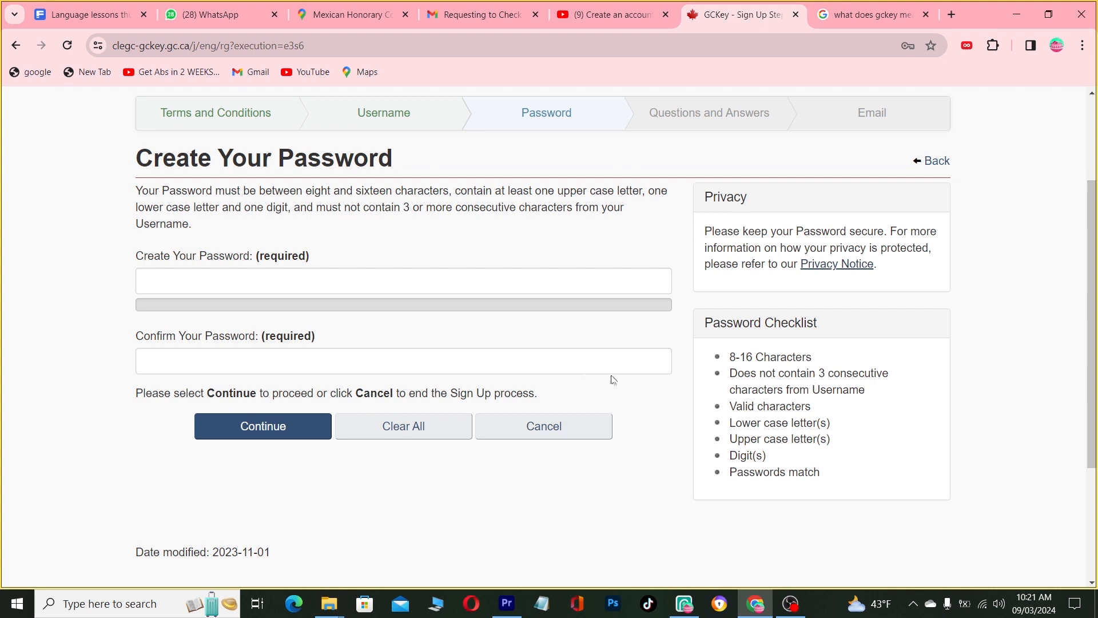
mouse_move(359, 311)
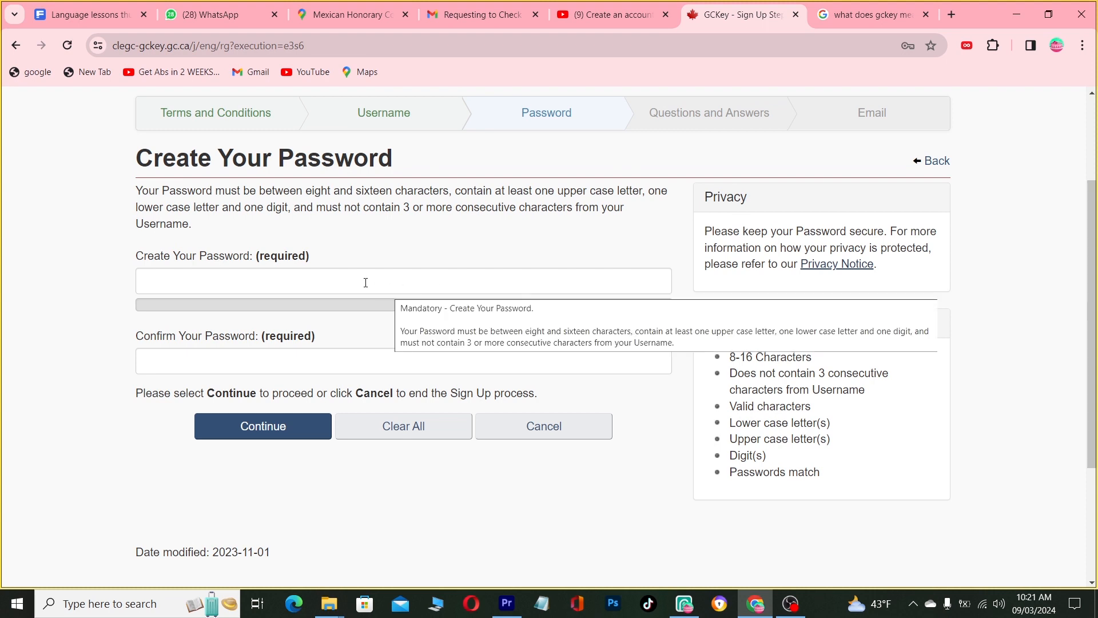
click(402, 281)
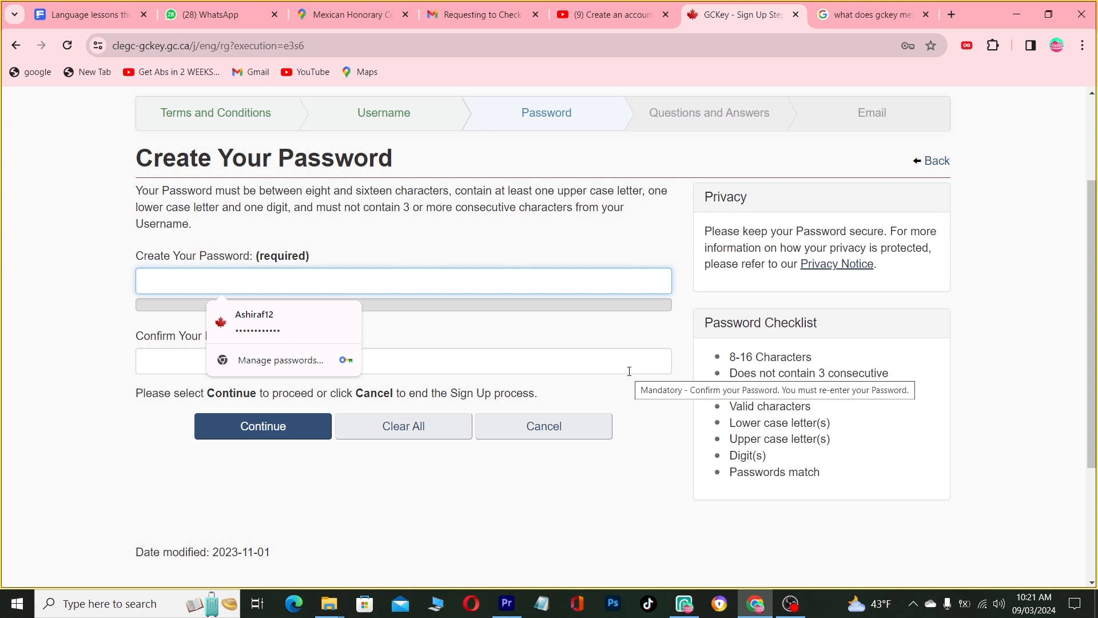
text(A)
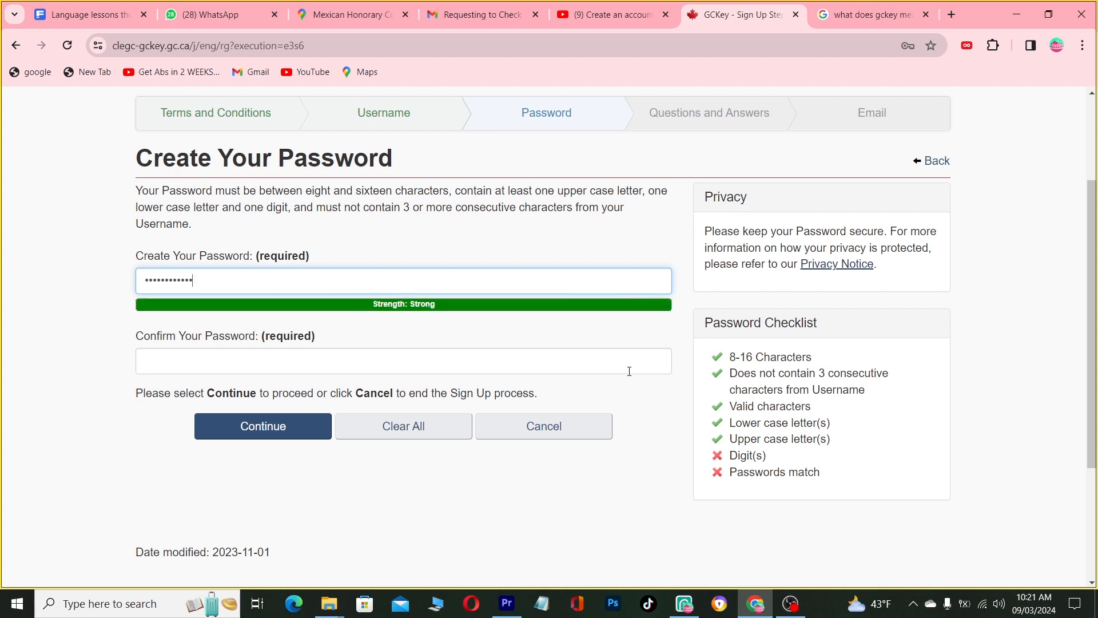
text(5)
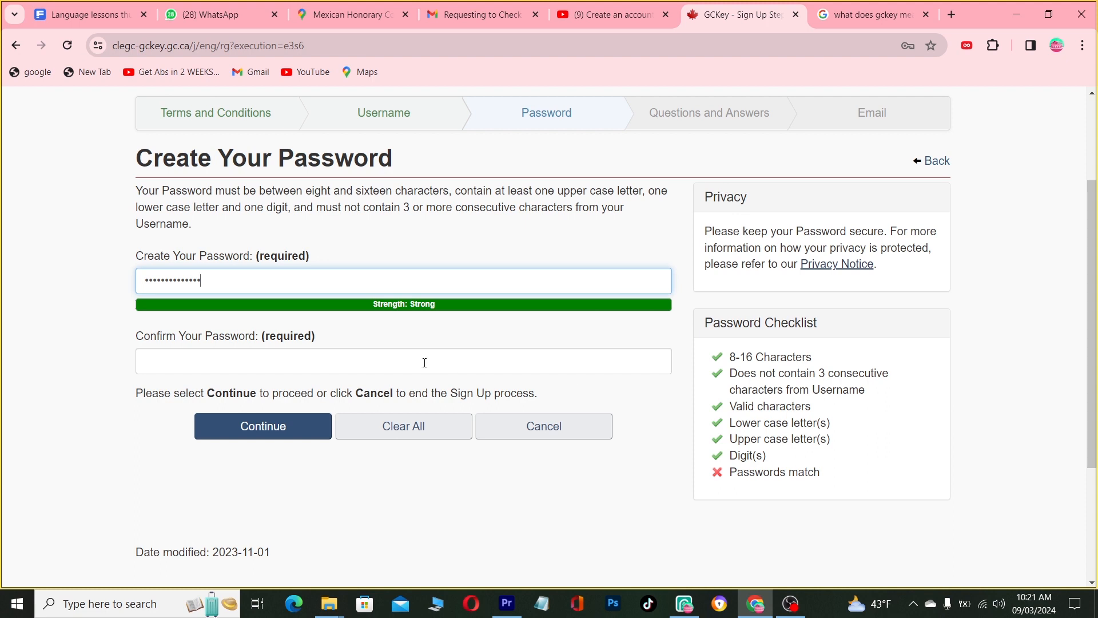
text(•)
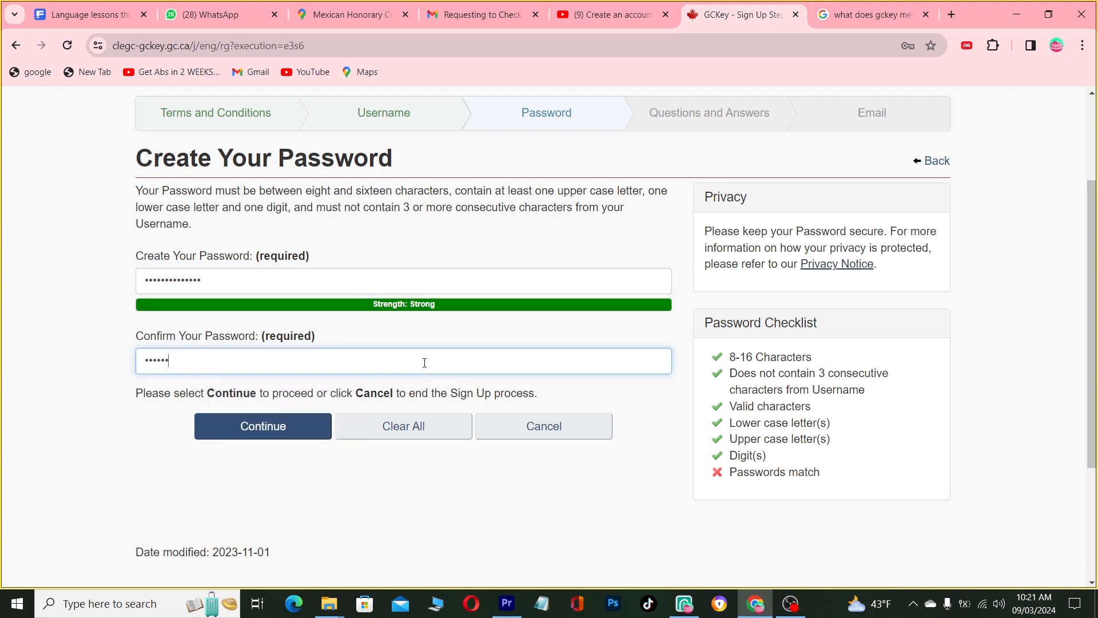
text(•••)
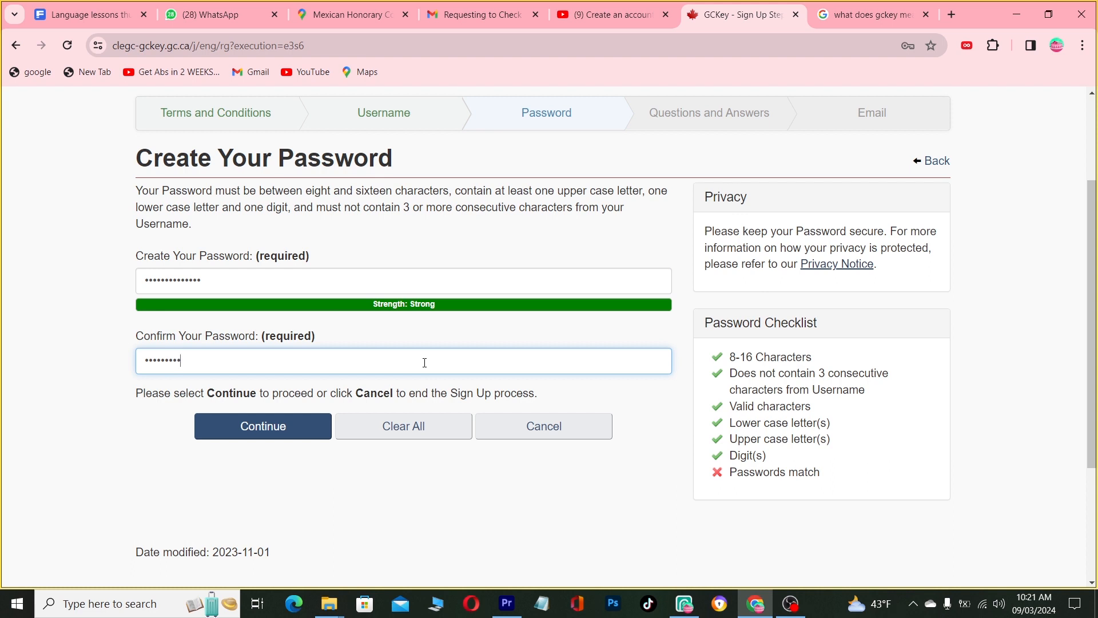
text(••••)
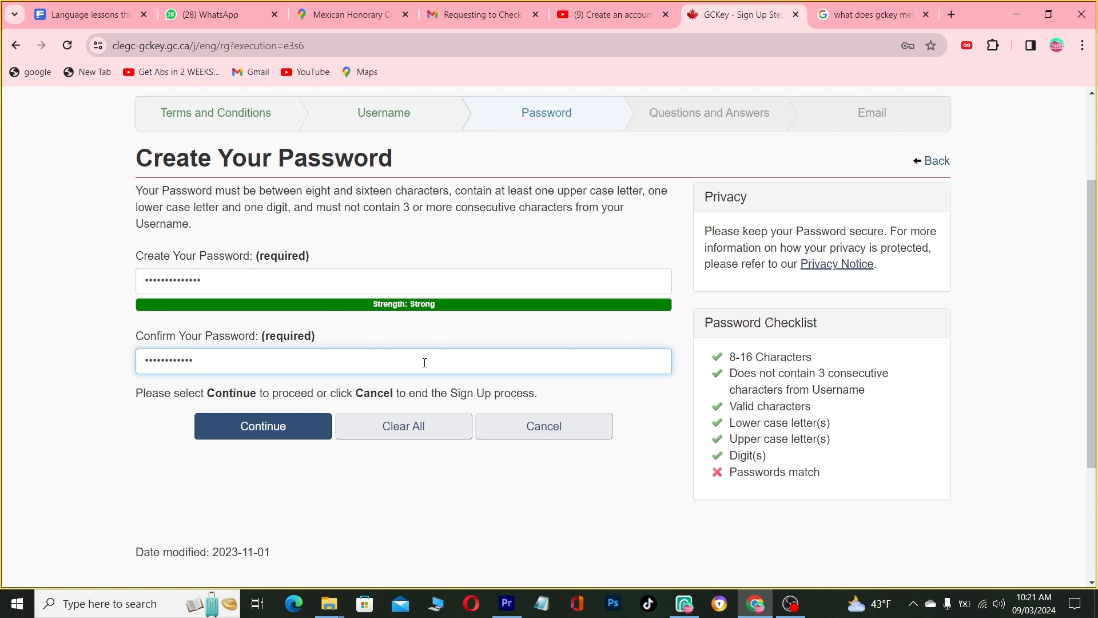
click(263, 425)
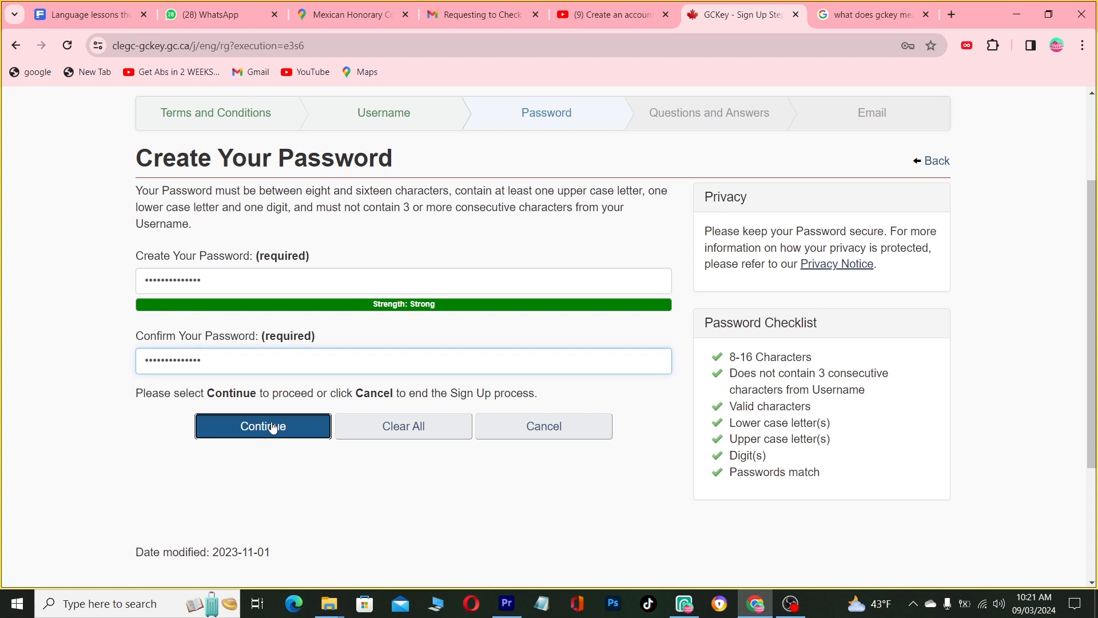
click(262, 426)
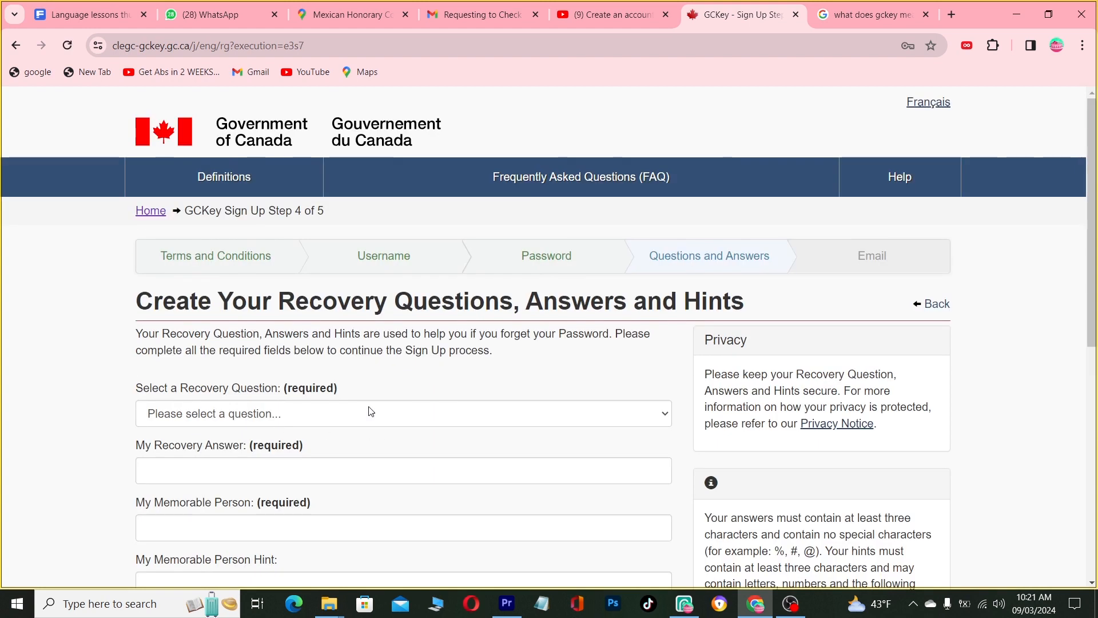
mouse_move(512, 262)
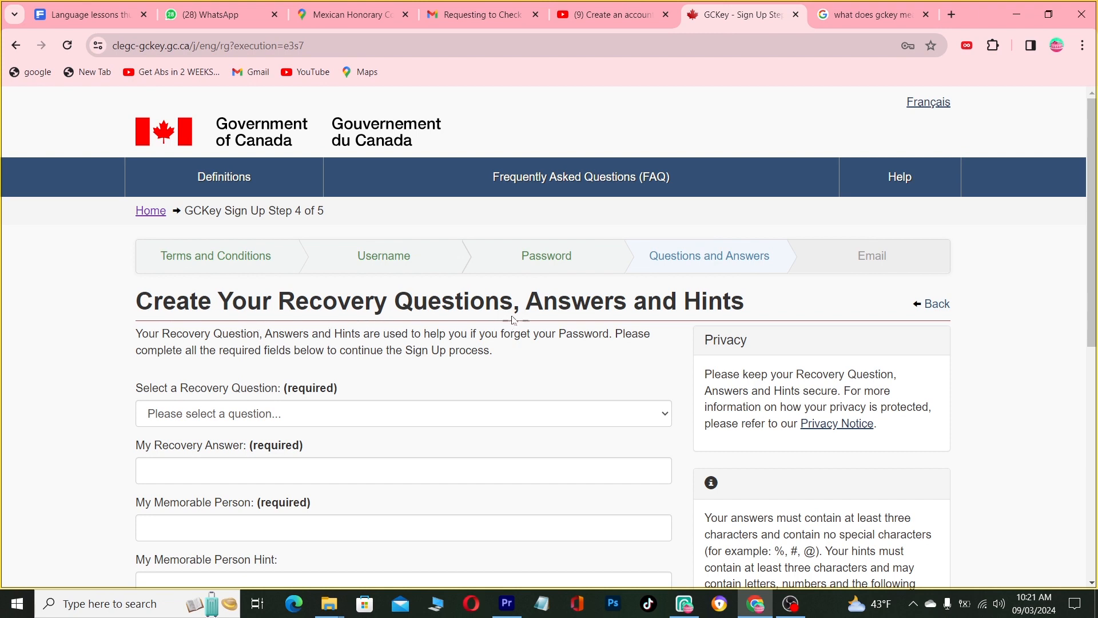
mouse_move(236, 424)
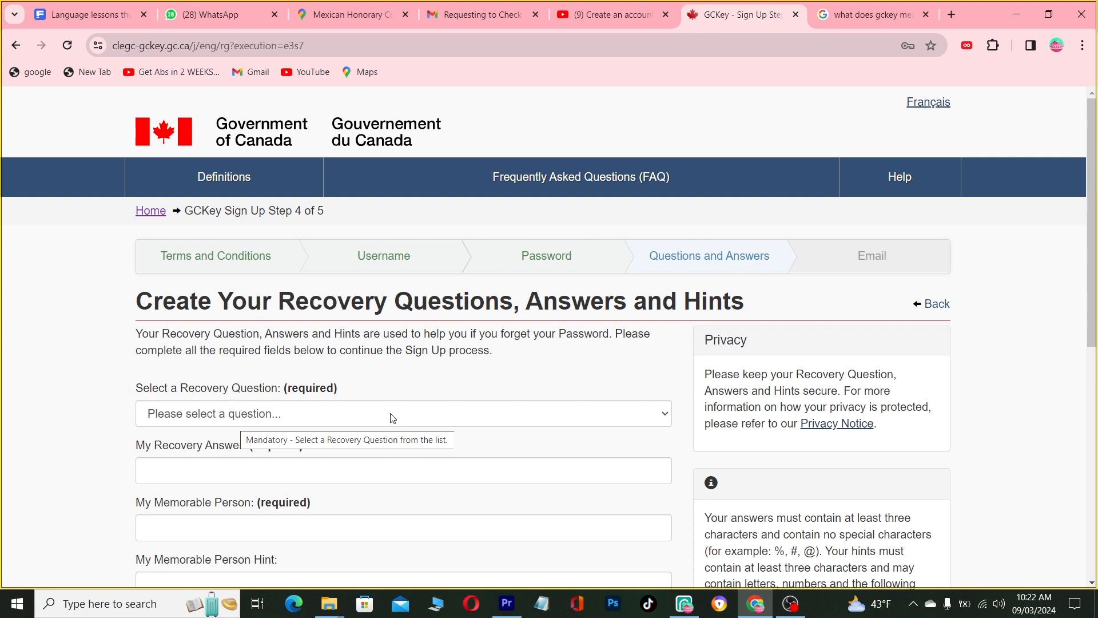
- Choose 'What was my favourite game as a child?', answer 'footall', and add person and hint
click(403, 413)
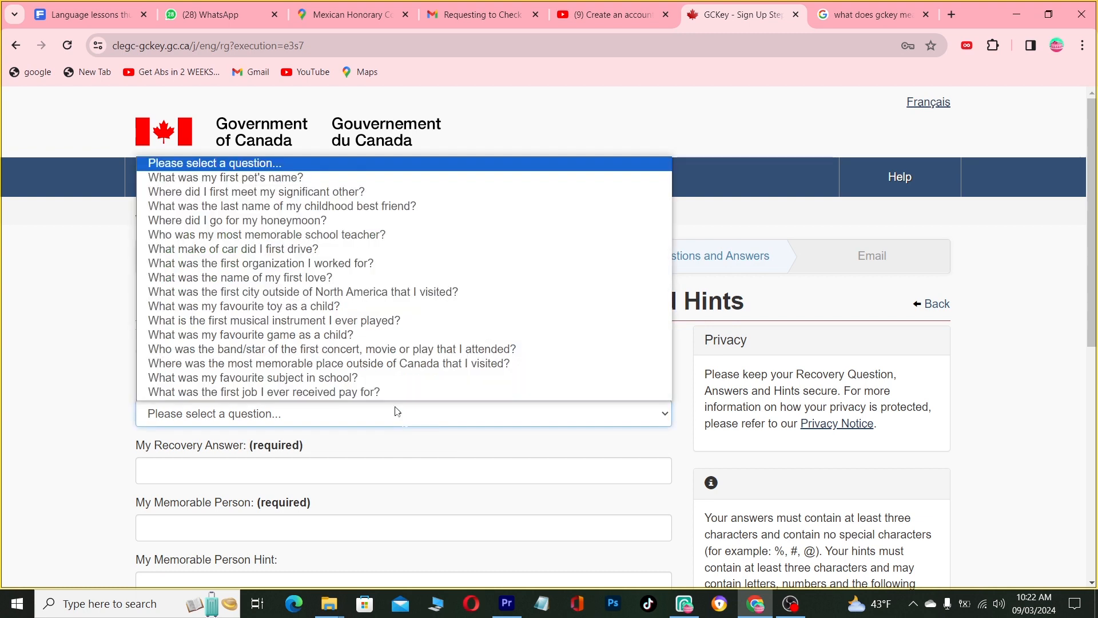
mouse_move(390, 324)
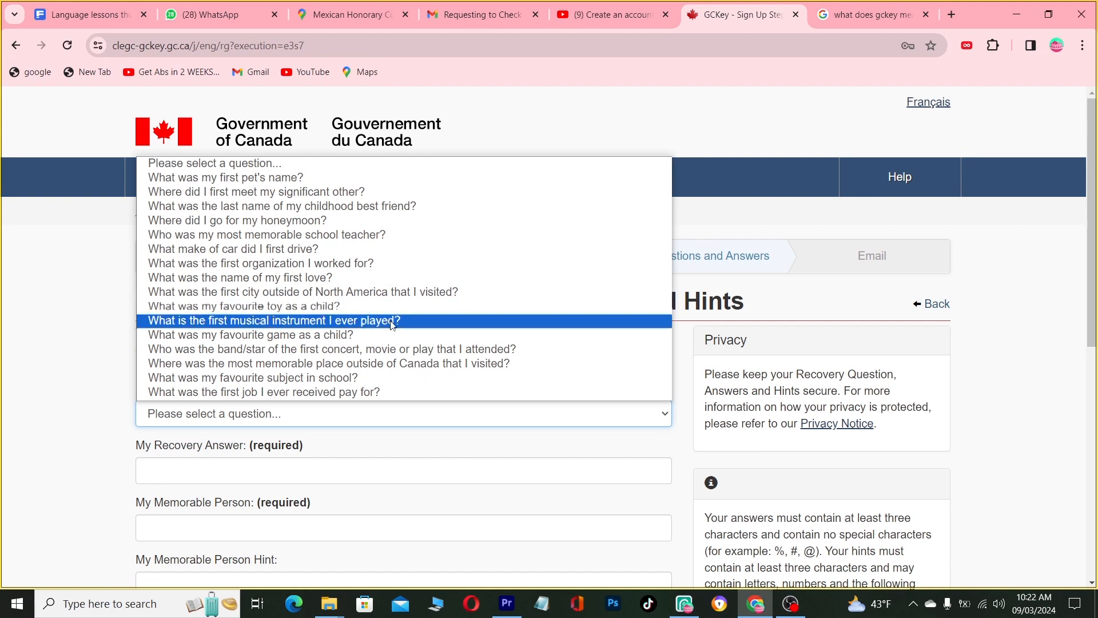
mouse_move(329, 278)
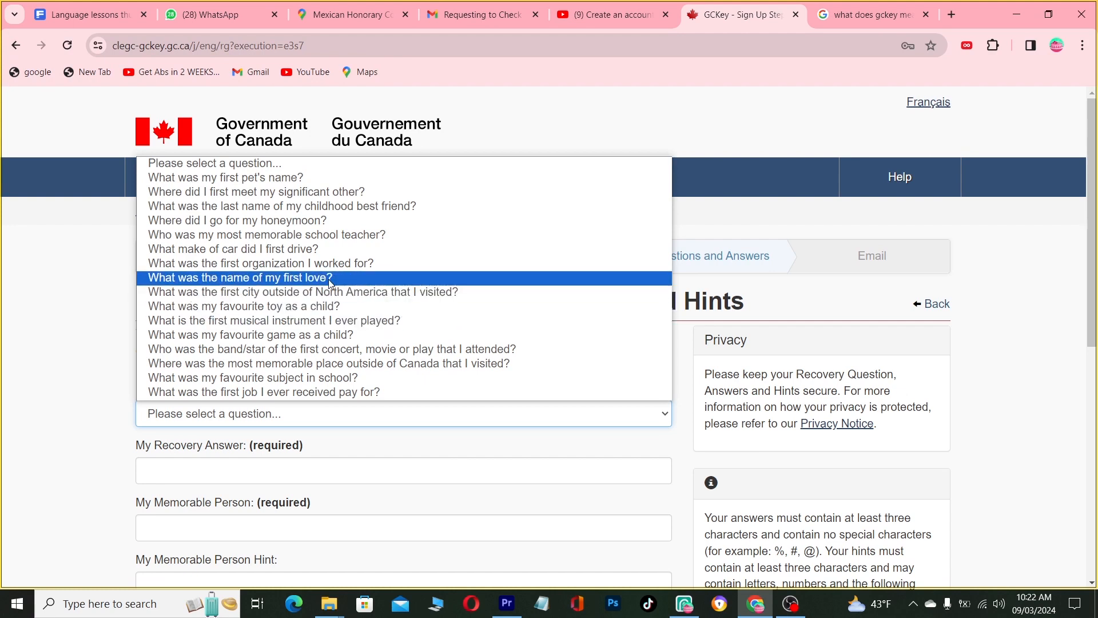
mouse_move(266, 234)
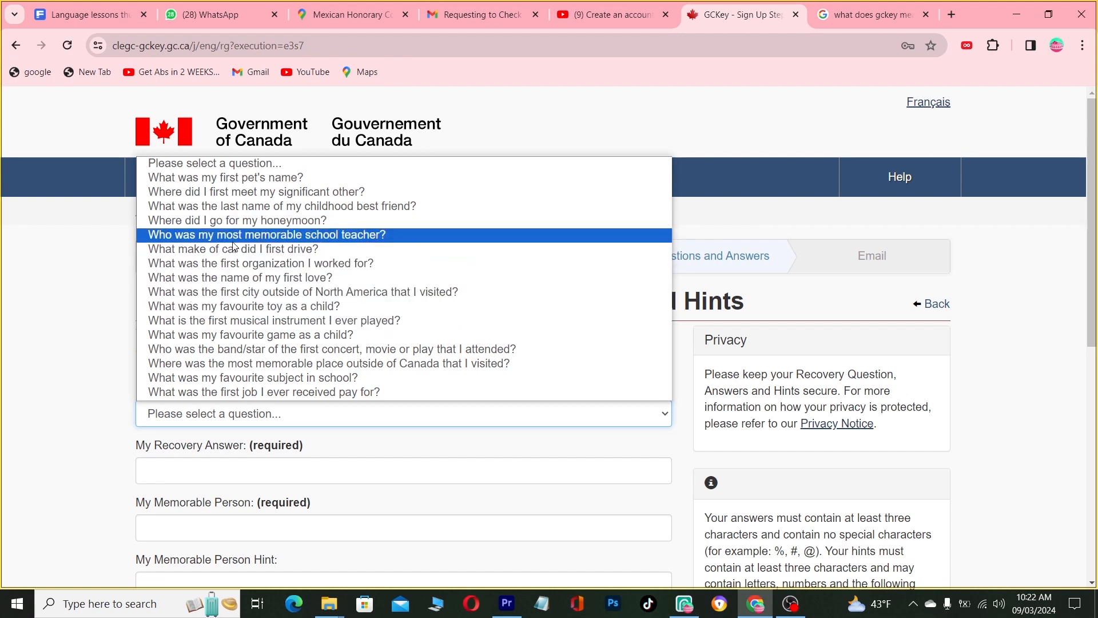
mouse_move(328, 363)
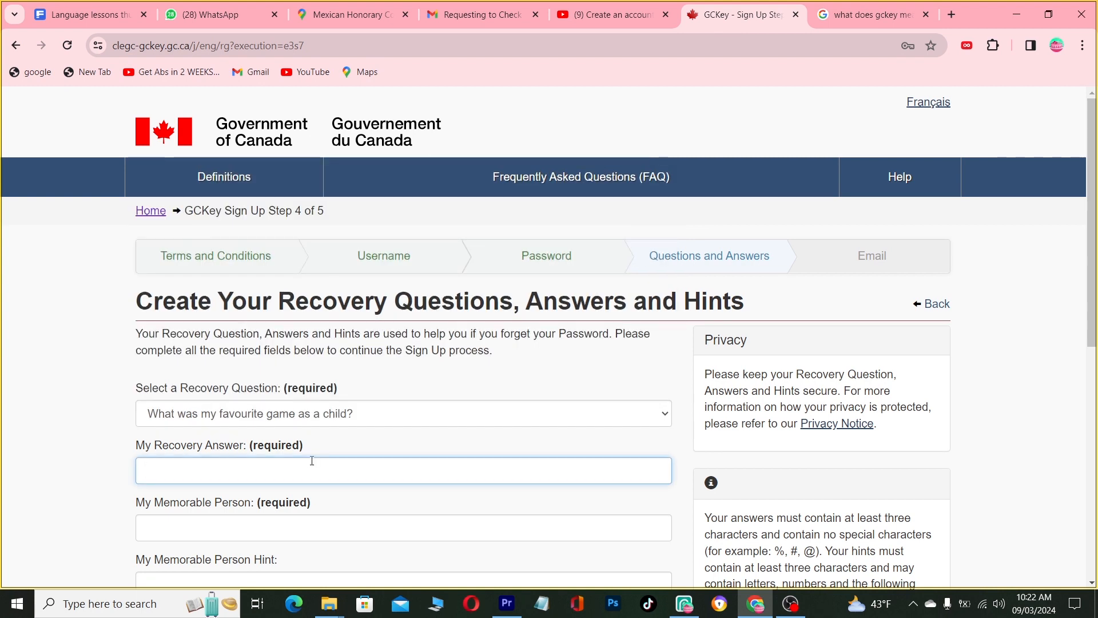
text(footall)
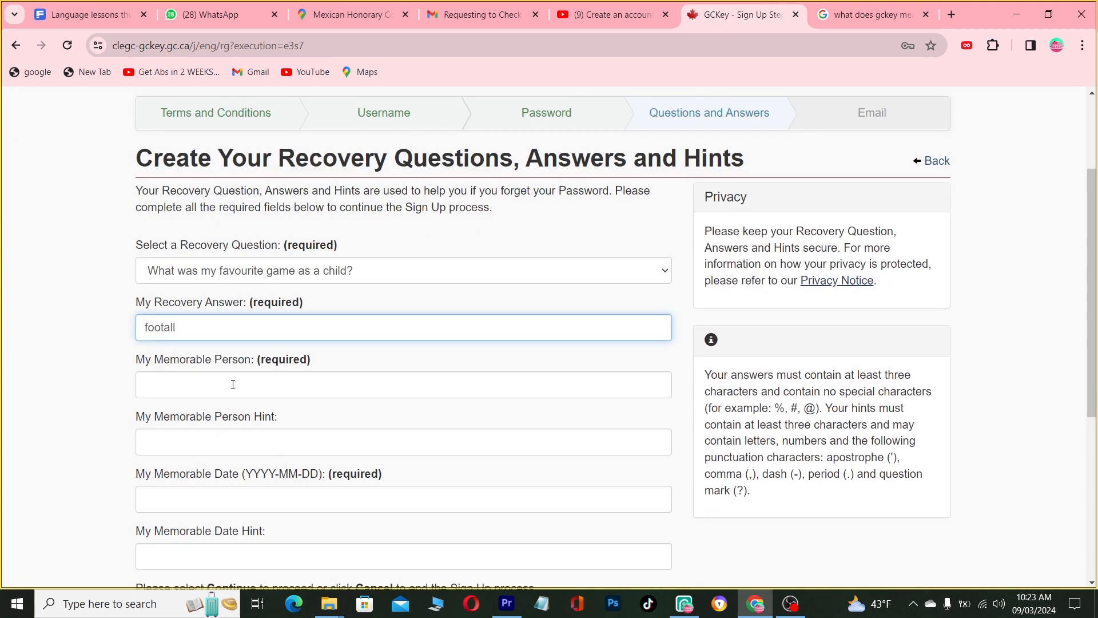
text(funny)
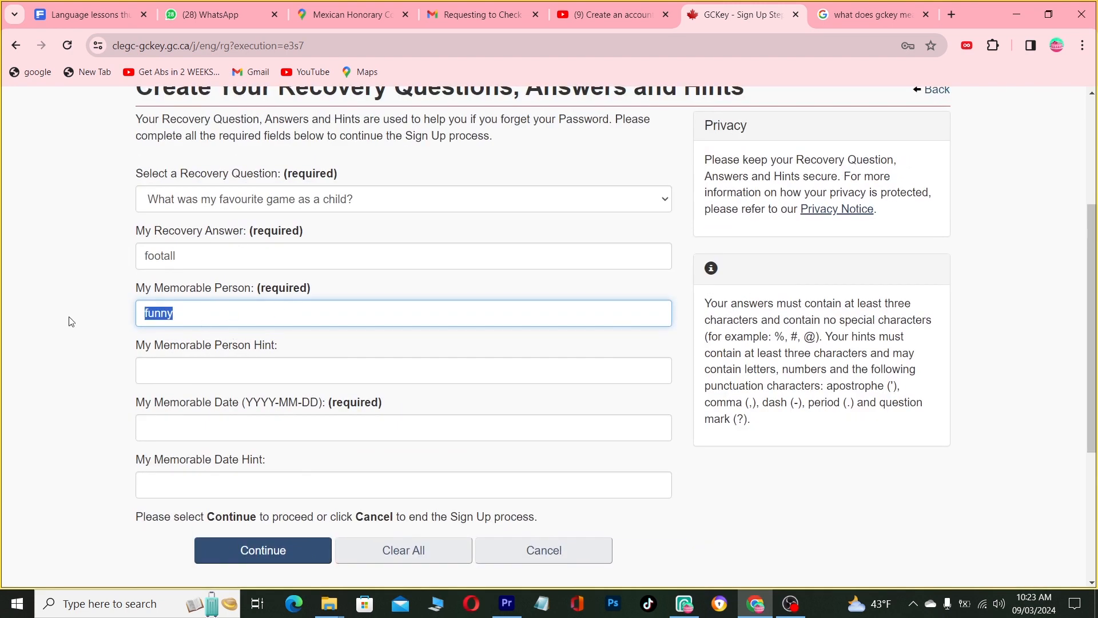
text(sha)
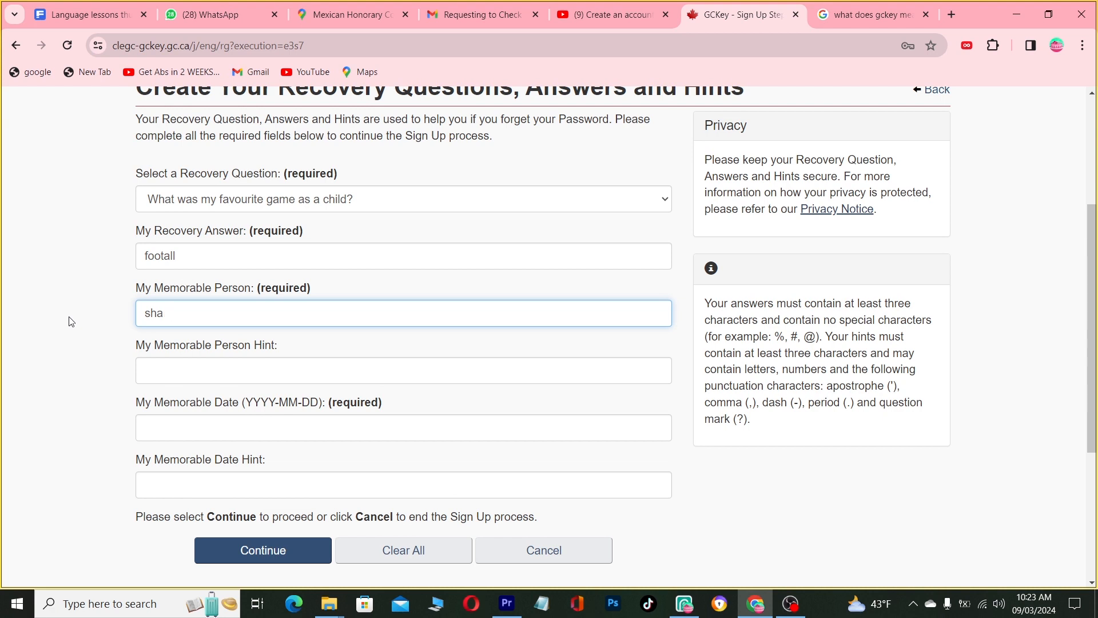
text(funny)
click(403, 427)
text(2011-06-16)
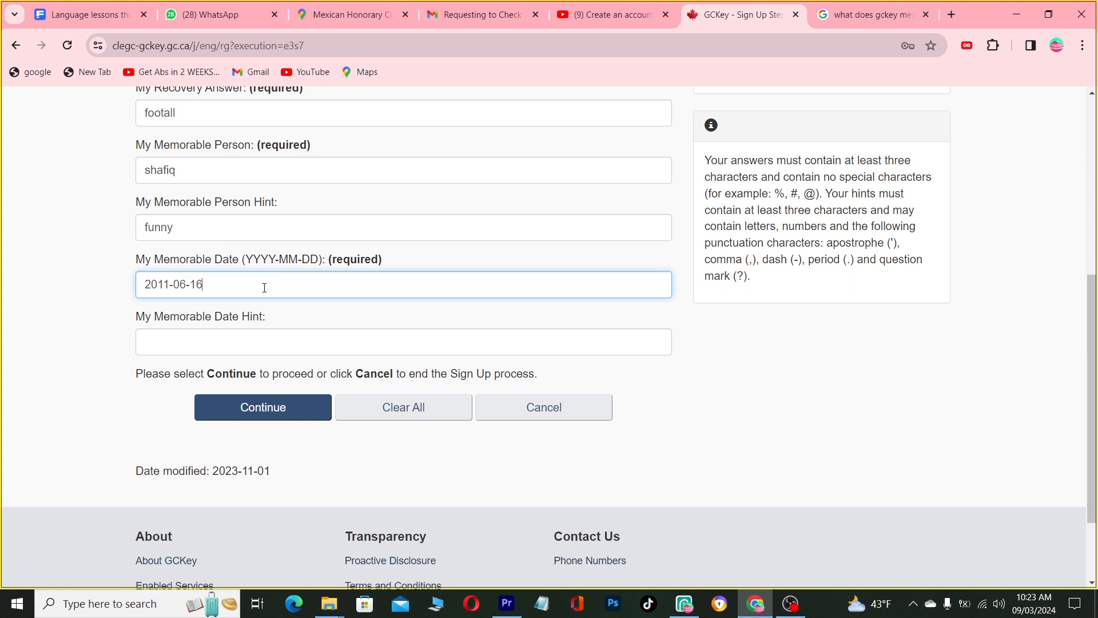
- Enter the memorable date 2012 and its hint, then continue
text(2012 09 1)
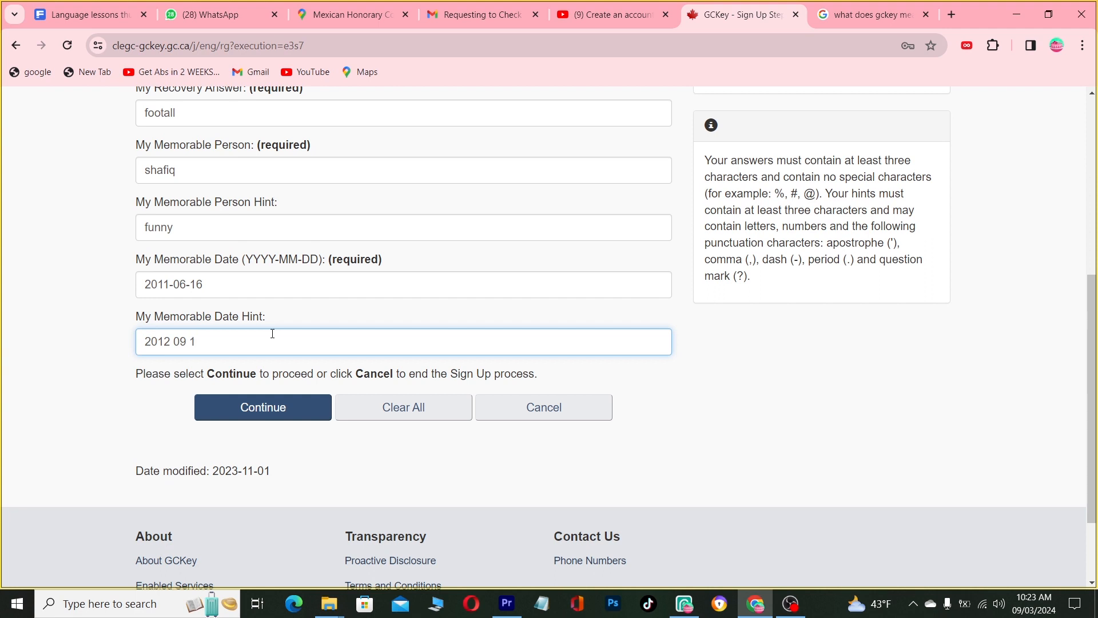
text(7)
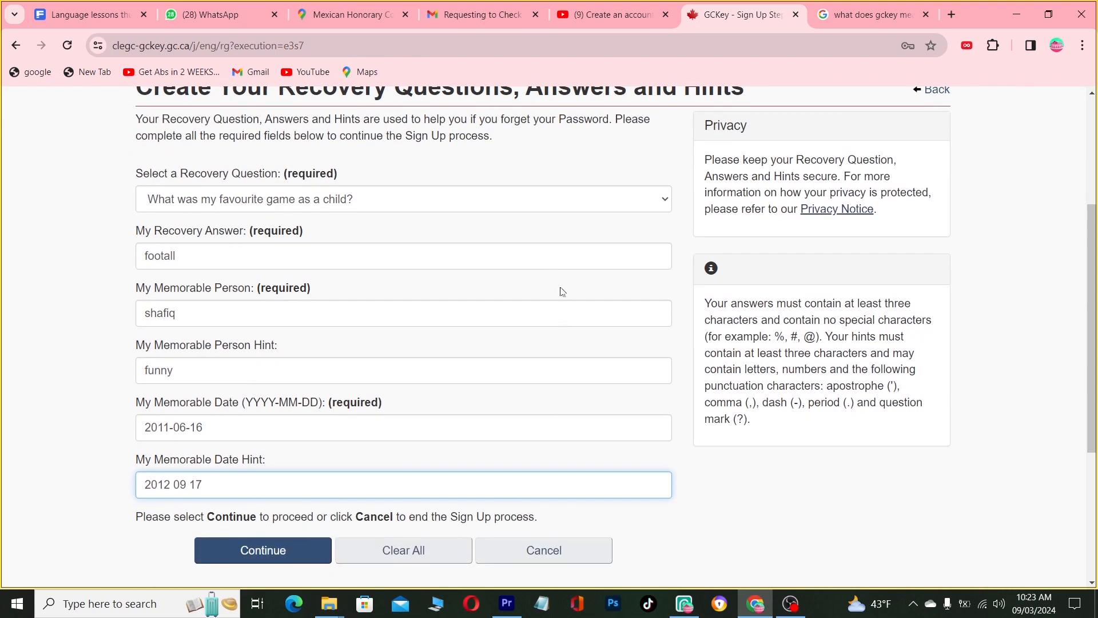
mouse_move(483, 392)
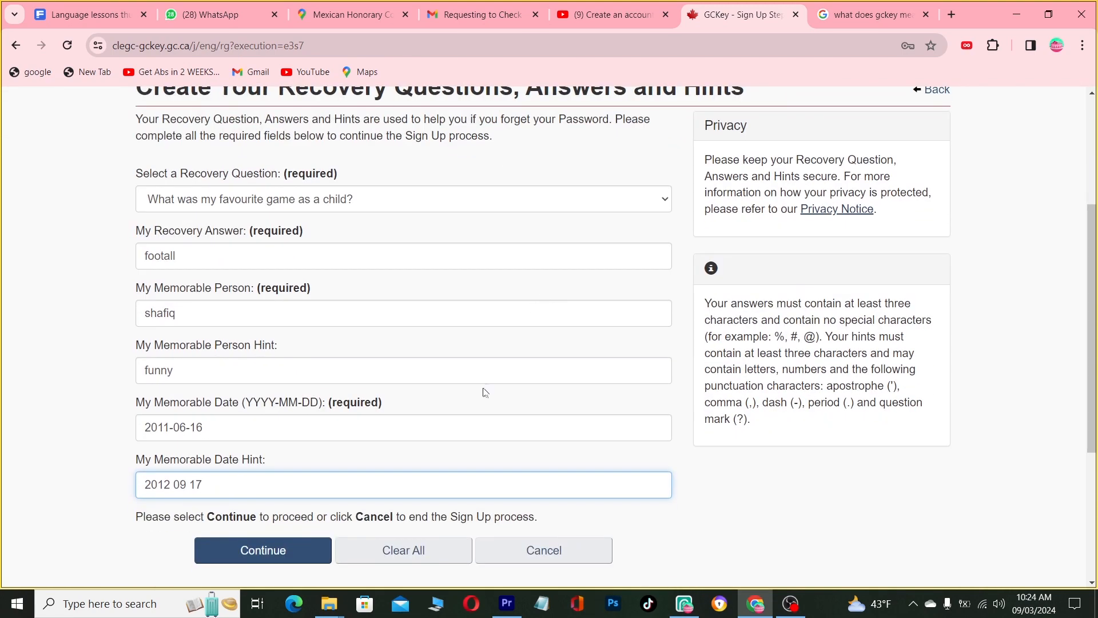
scroll(down, 3)
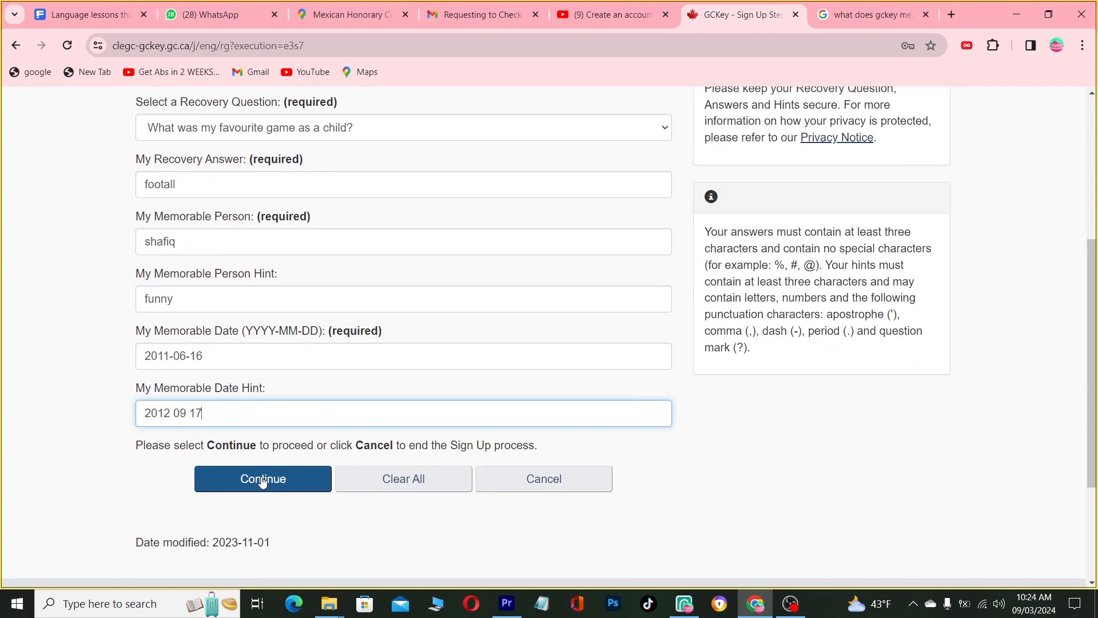
click(262, 478)
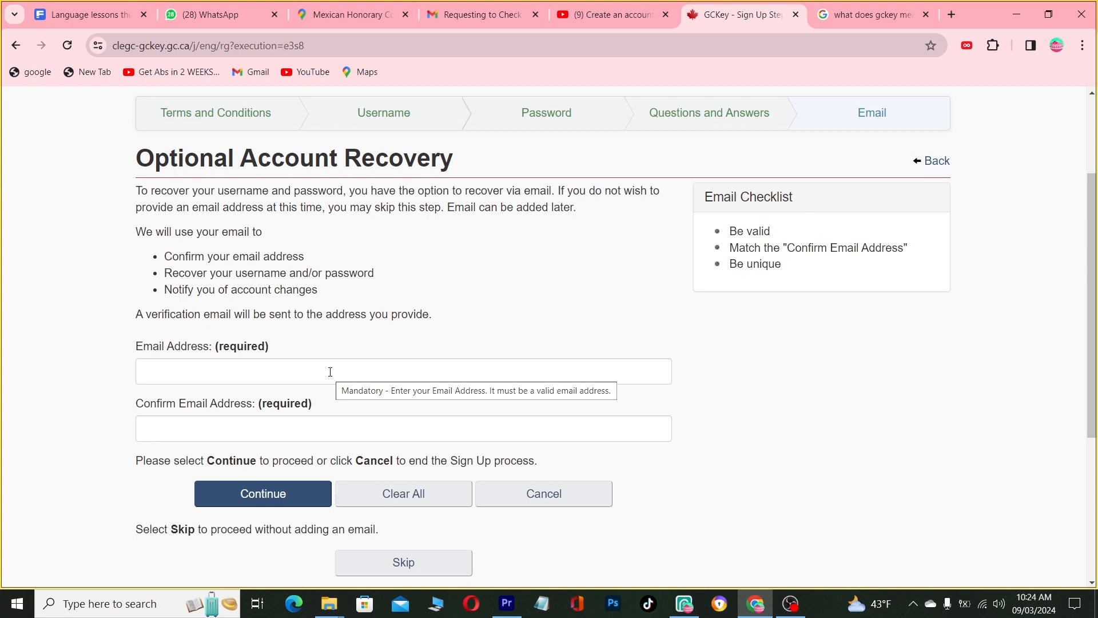
mouse_move(388, 335)
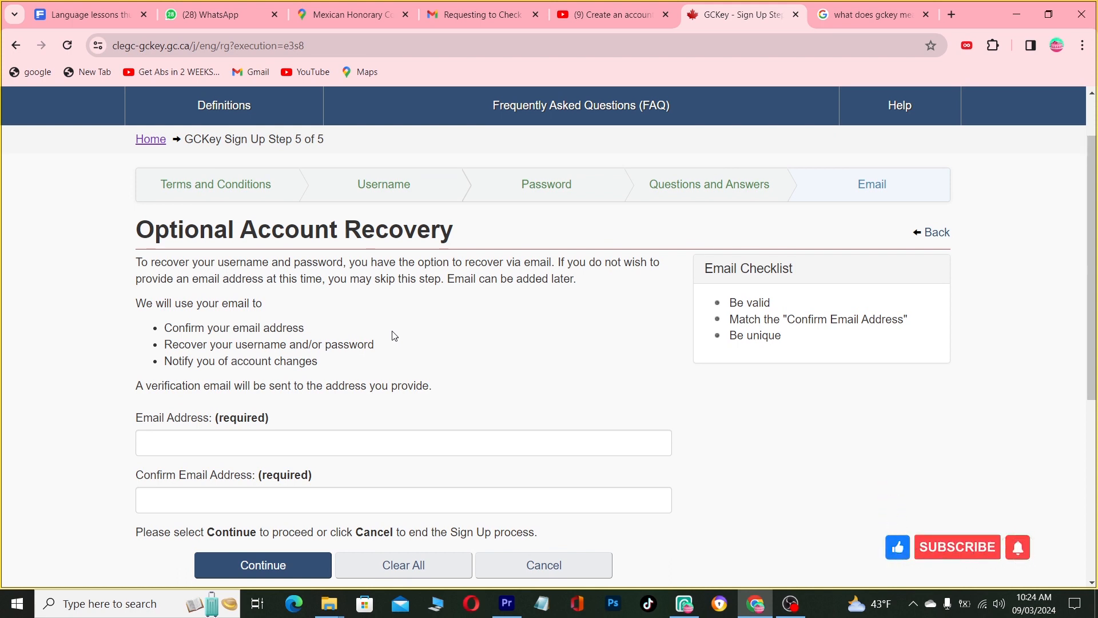
mouse_move(403, 362)
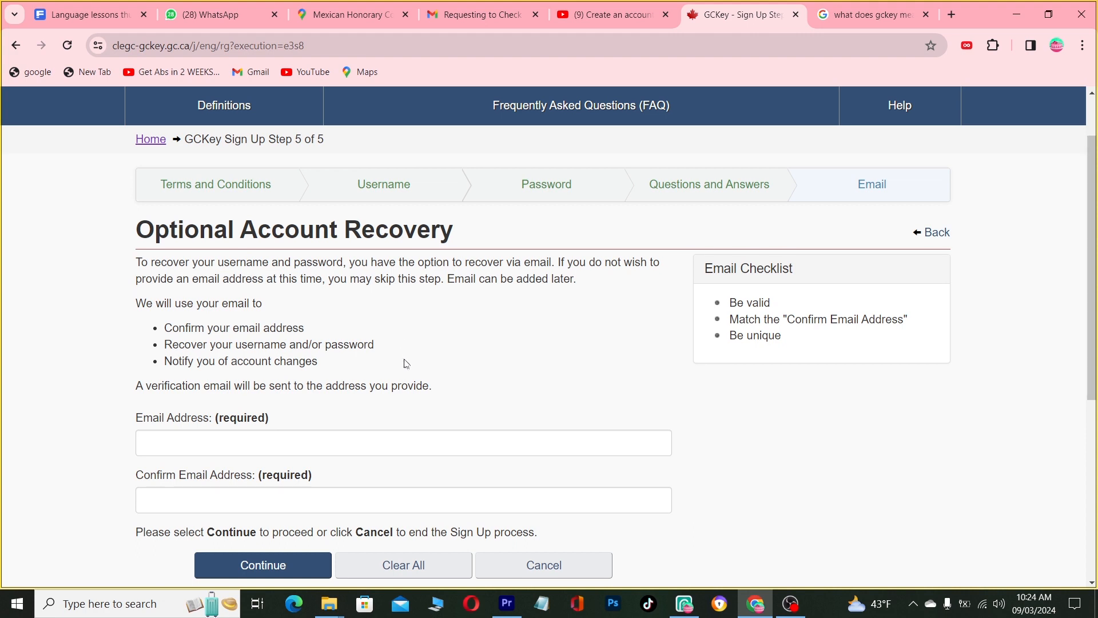
- Skip the optional recovery email to finish sign-up as anyone45
scroll(down, 3)
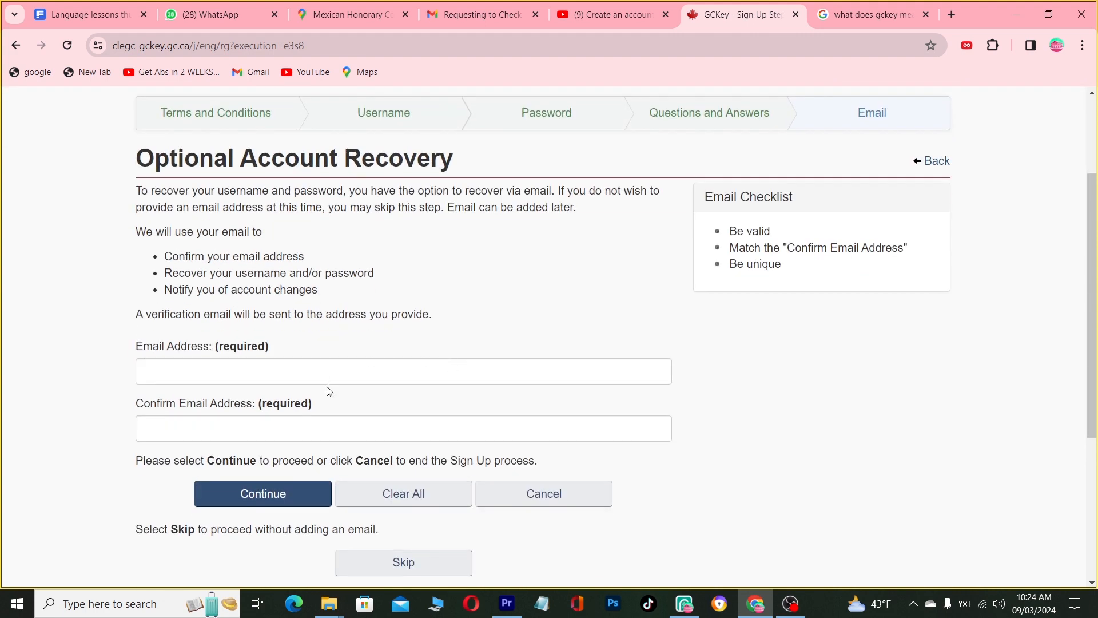
click(403, 371)
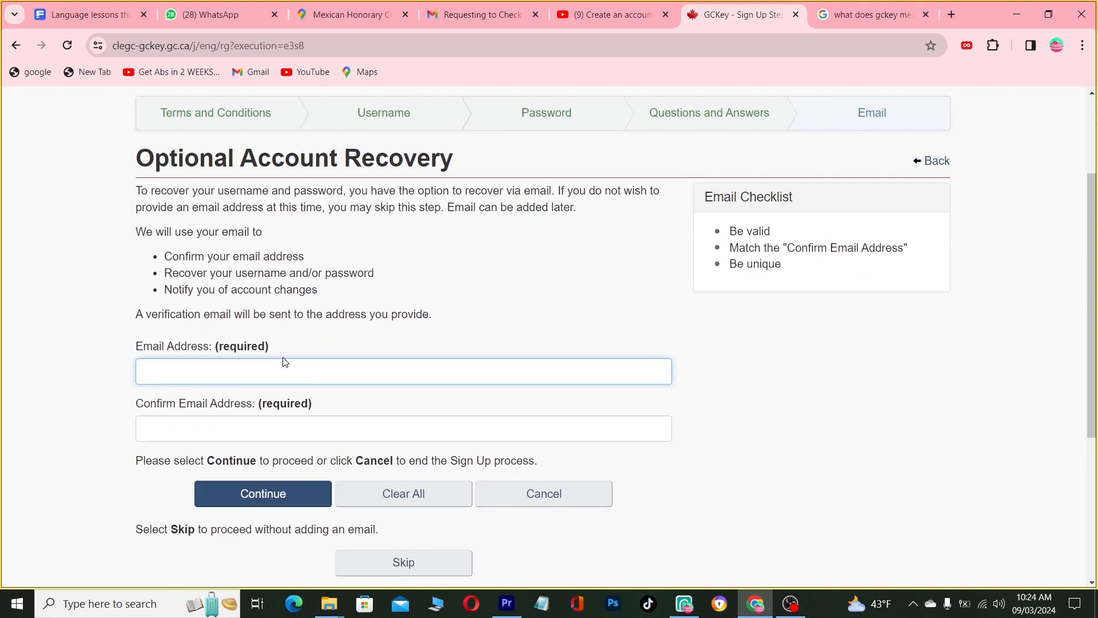
click(402, 371)
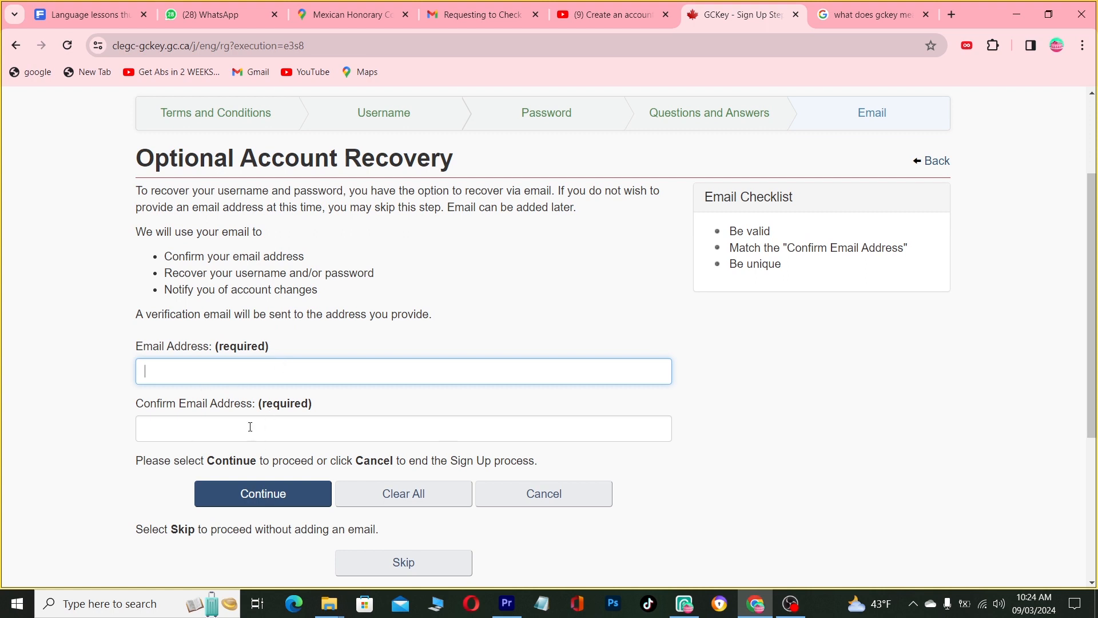
scroll(down, 3)
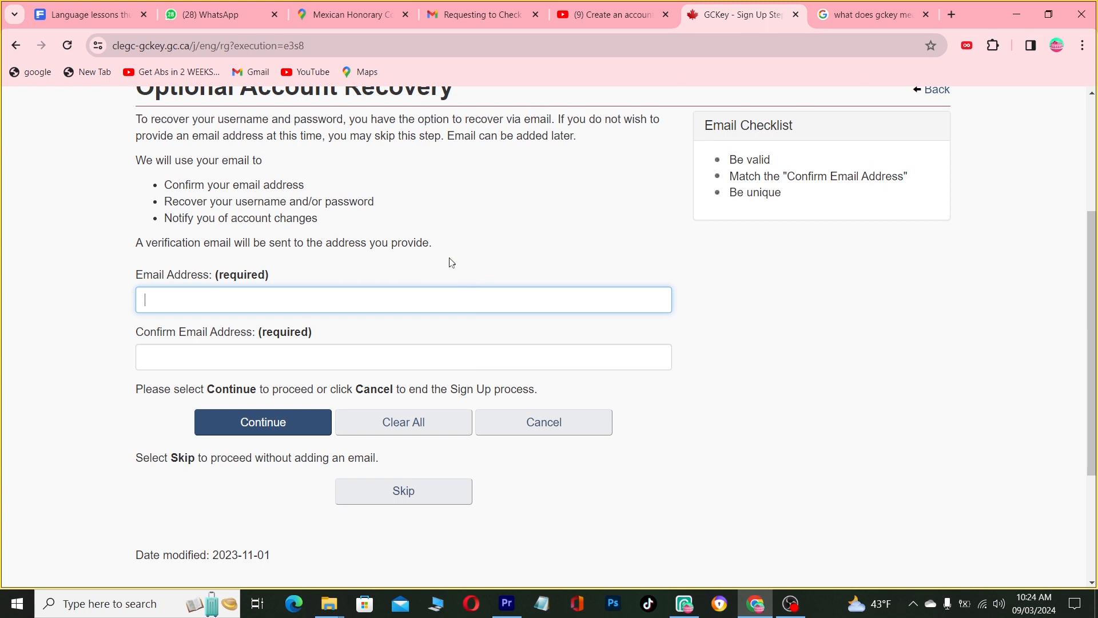
click(402, 421)
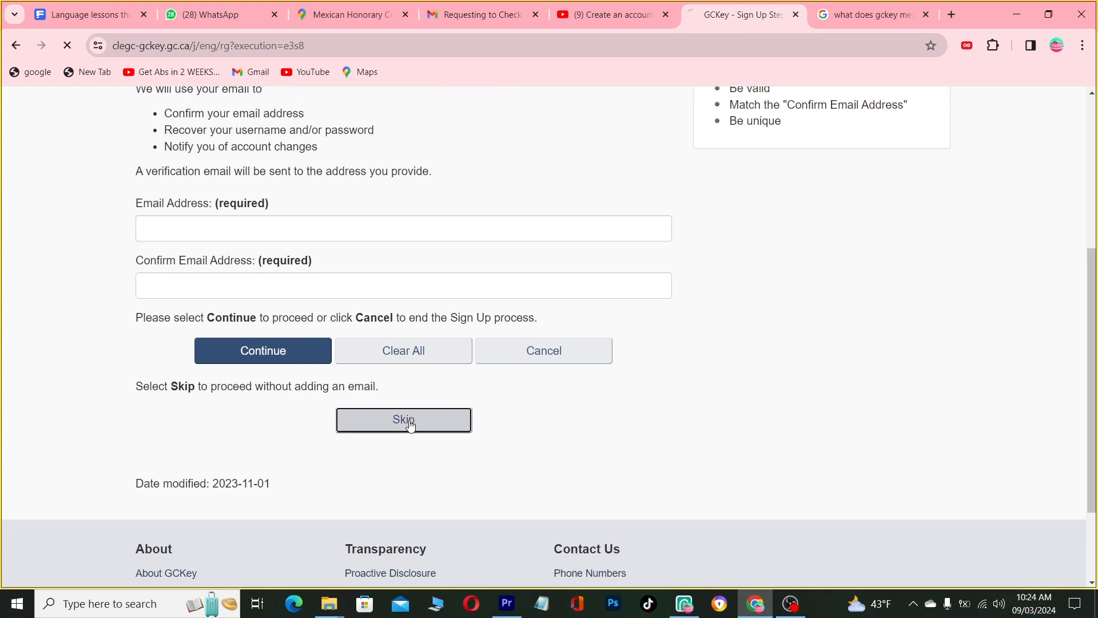
click(403, 419)
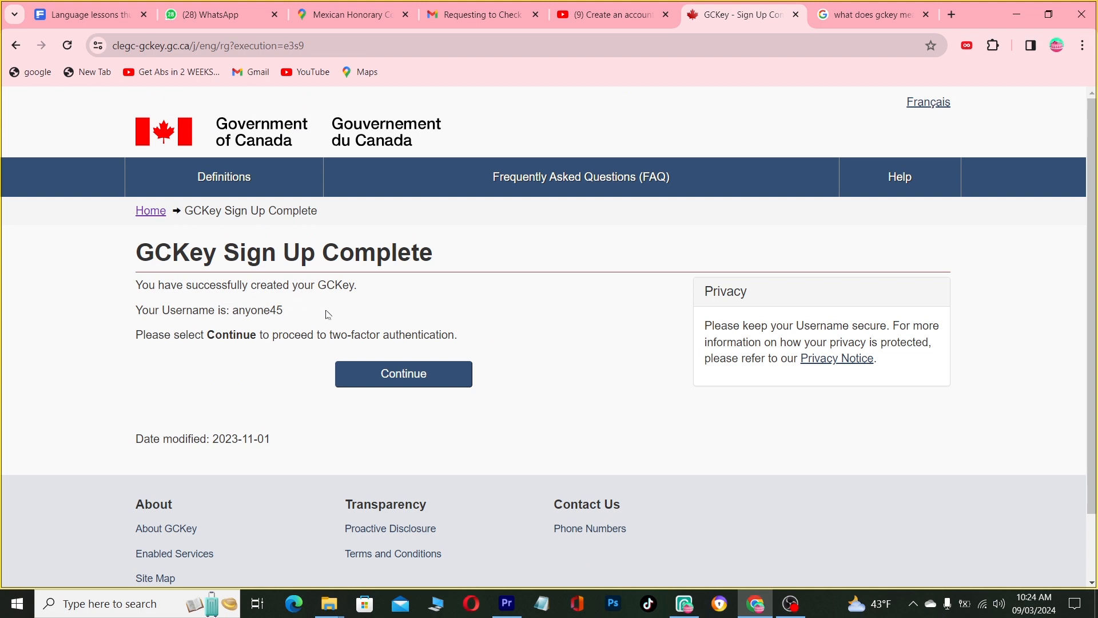
mouse_move(289, 359)
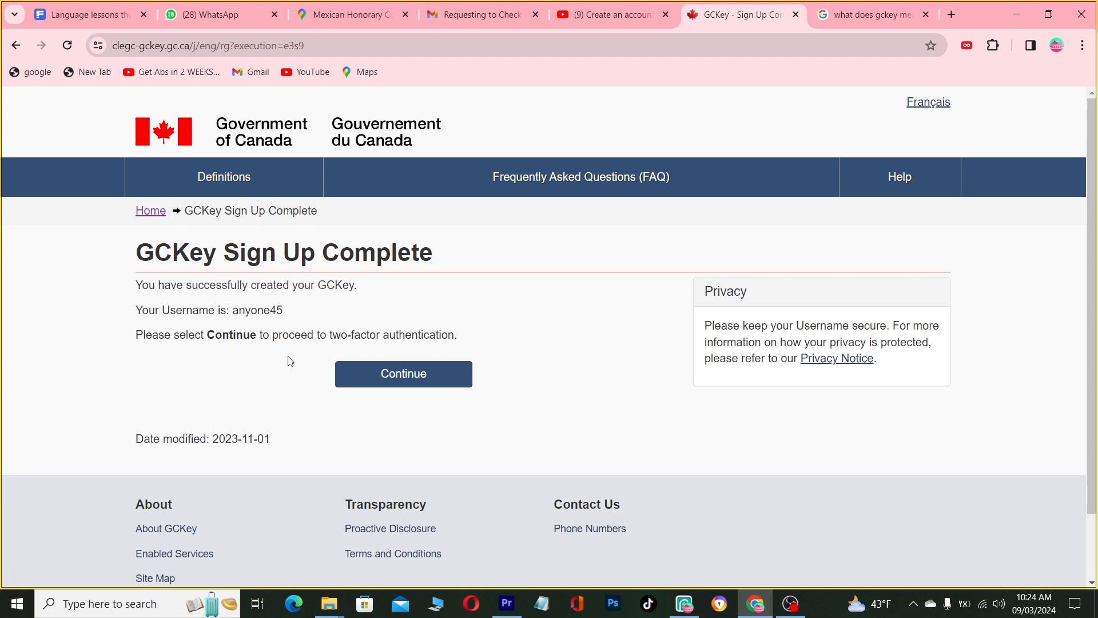